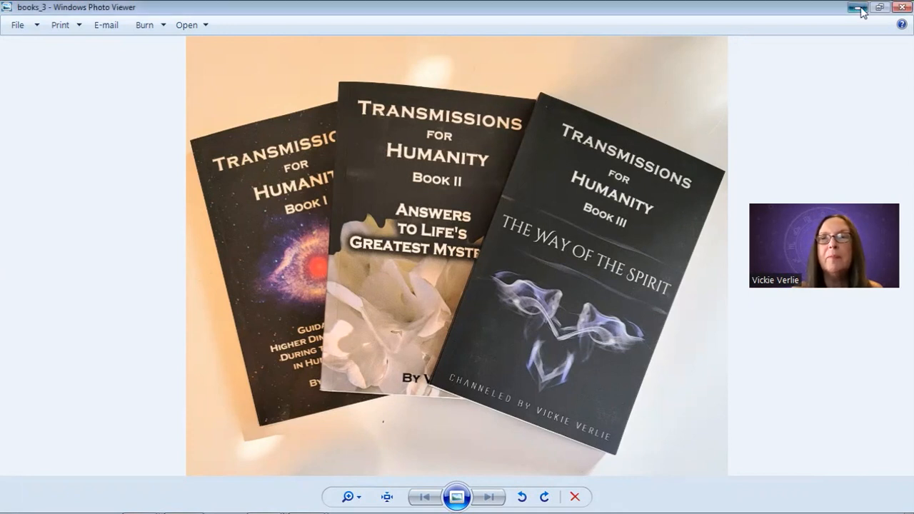
Minimize the books_3 window to reveal 1avatar_faces and statue_1_sm side by side.
{"action": "left_click", "coordinate": [855, 7]}
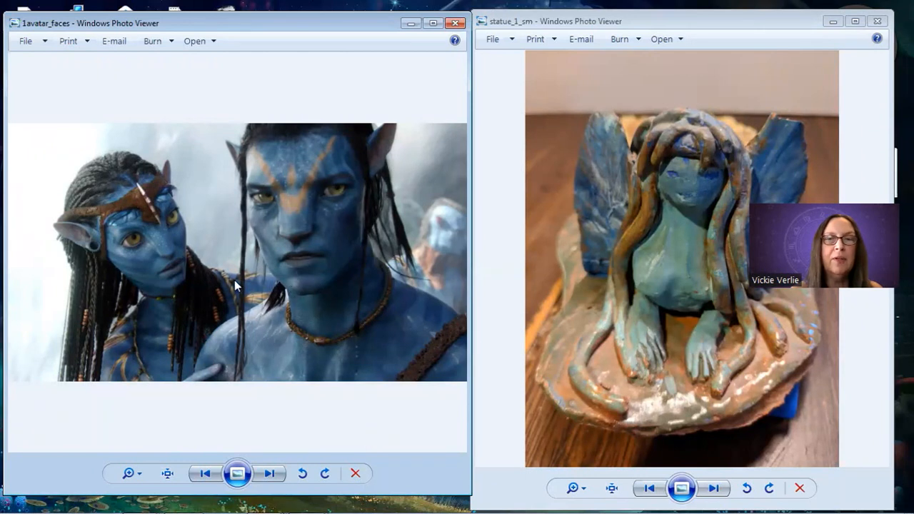
{"action": "mouse_move", "coordinate": [246, 286]}
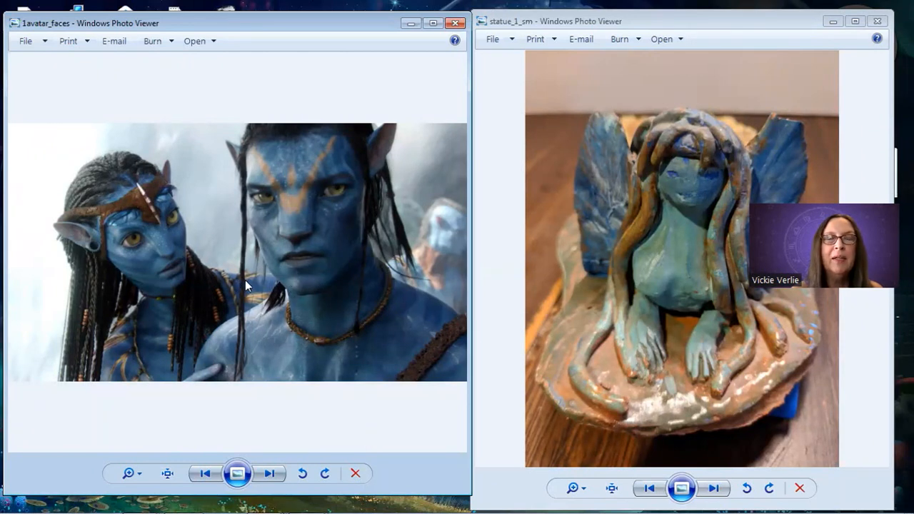
{"action": "mouse_move", "coordinate": [740, 353]}
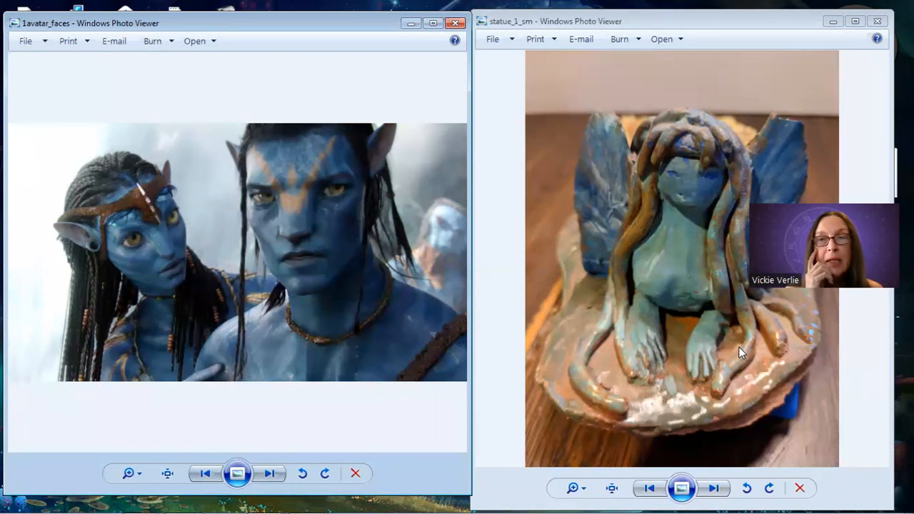
{"action": "mouse_move", "coordinate": [636, 214]}
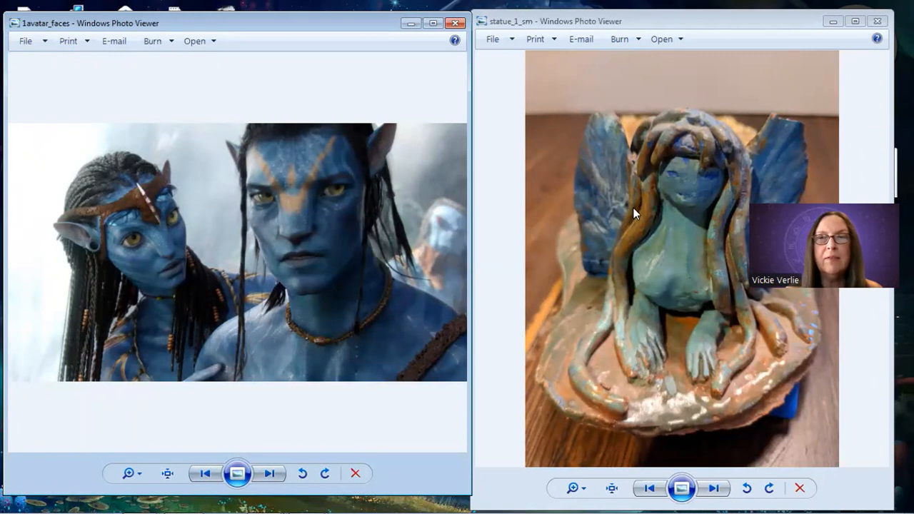
{"action": "mouse_move", "coordinate": [679, 209]}
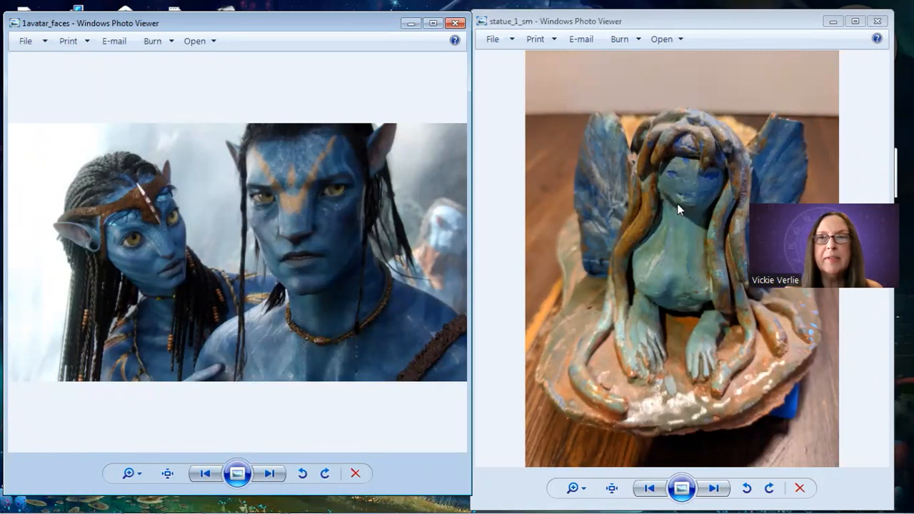
{"action": "mouse_move", "coordinate": [710, 214]}
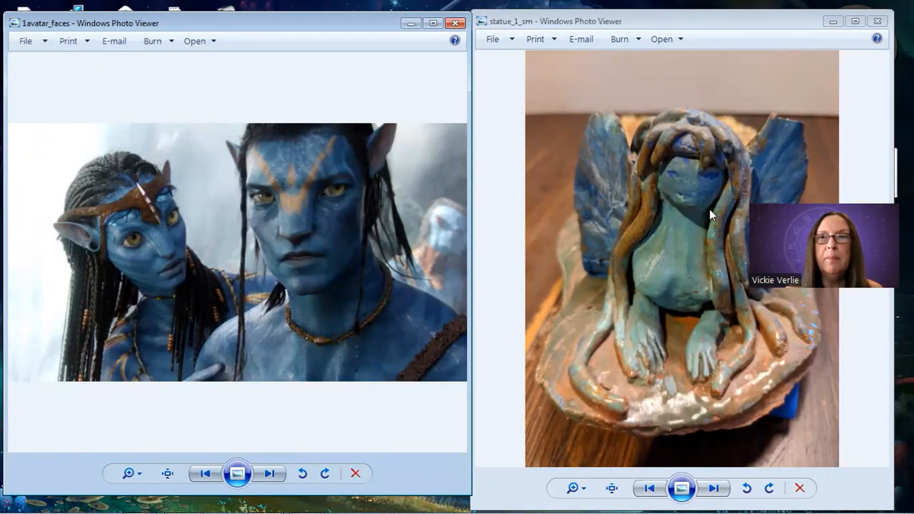
{"action": "mouse_move", "coordinate": [648, 362]}
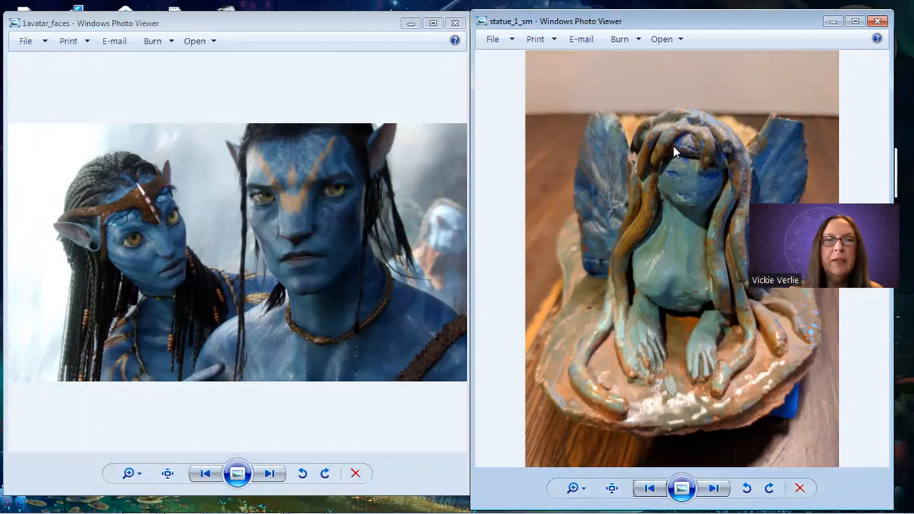
{"action": "mouse_move", "coordinate": [696, 190]}
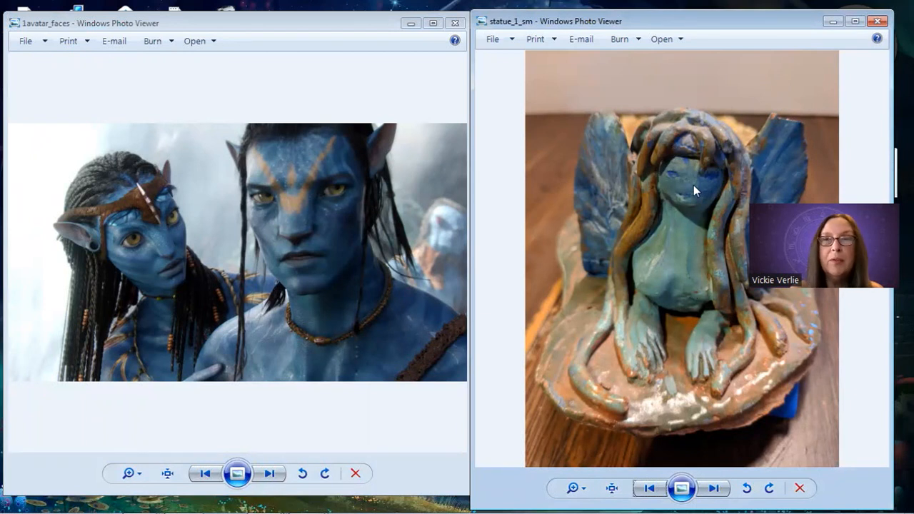
{"action": "mouse_move", "coordinate": [591, 286]}
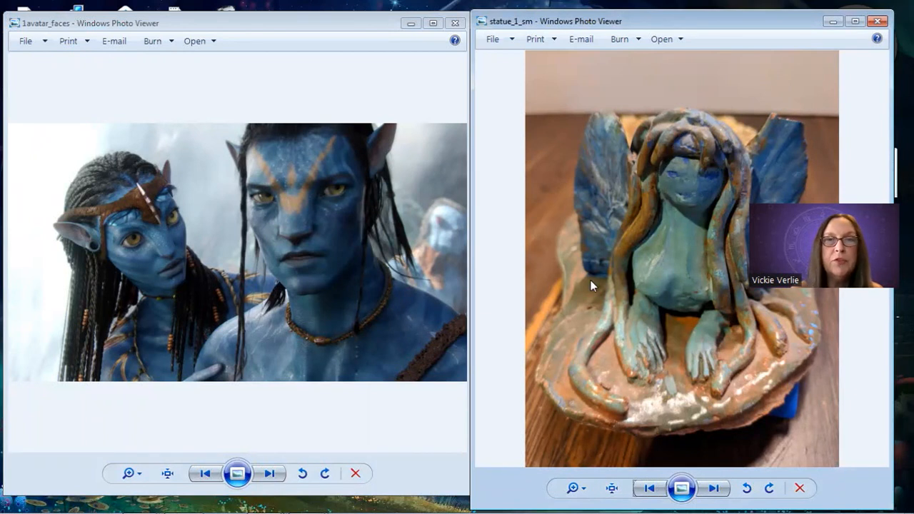
{"action": "mouse_move", "coordinate": [700, 196]}
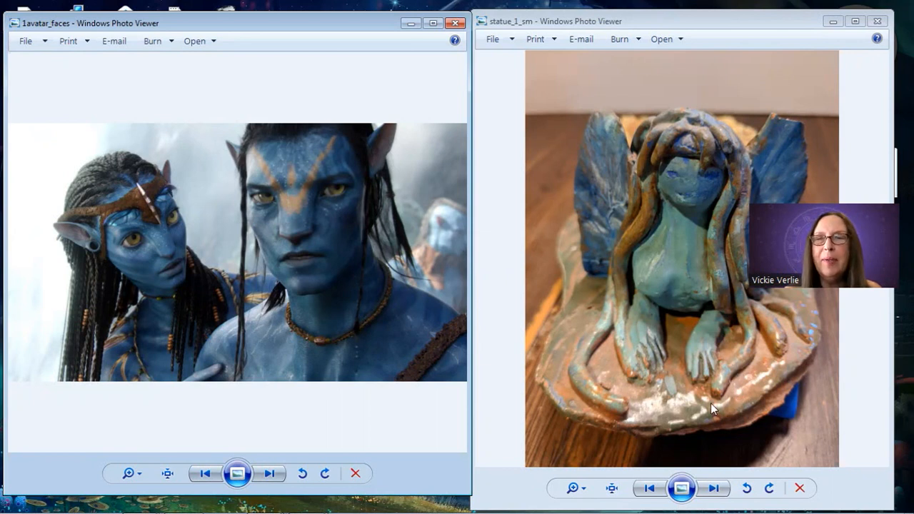
{"action": "mouse_move", "coordinate": [605, 279]}
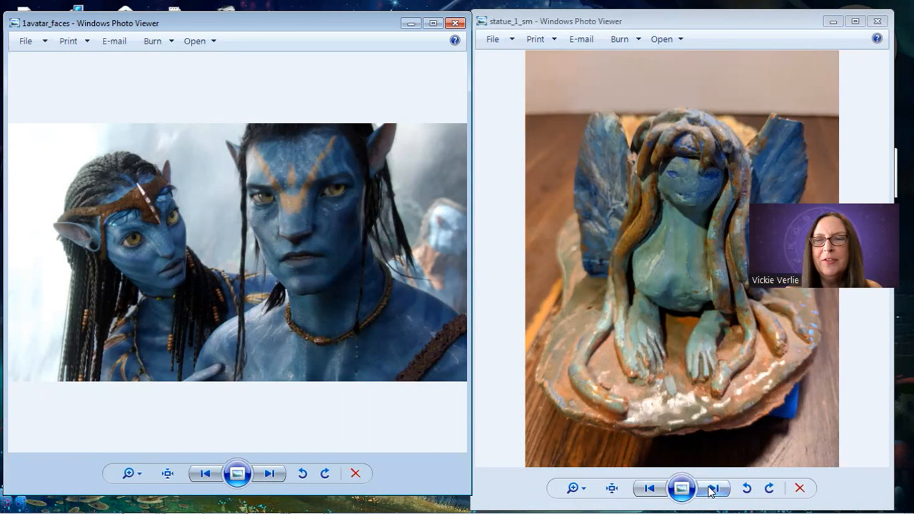
Advance the statue viewer to statue_2_sm, the side view of the clay figure.
{"action": "left_click", "coordinate": [712, 487]}
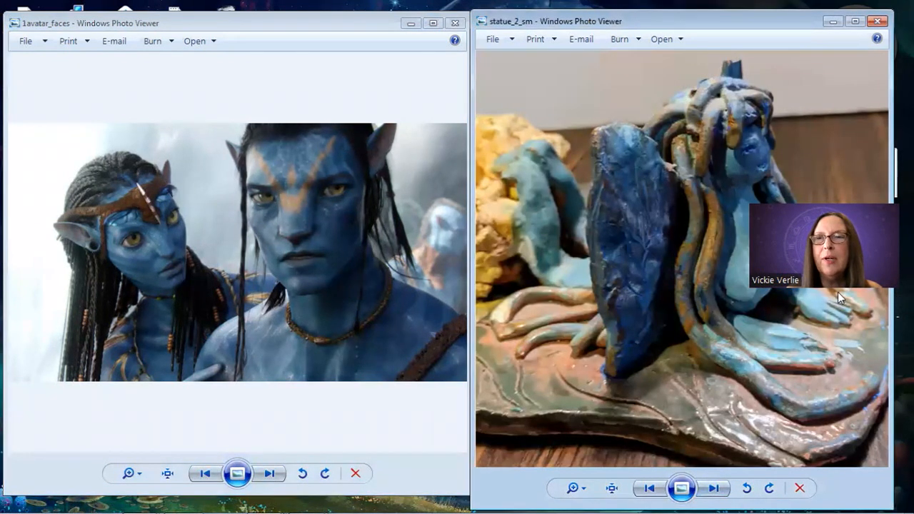
{"action": "mouse_move", "coordinate": [816, 365]}
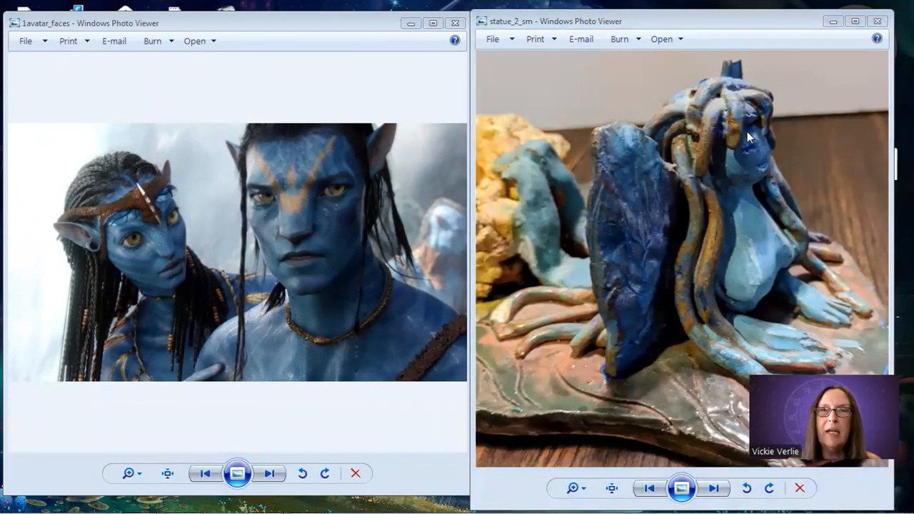
{"action": "mouse_move", "coordinate": [638, 259]}
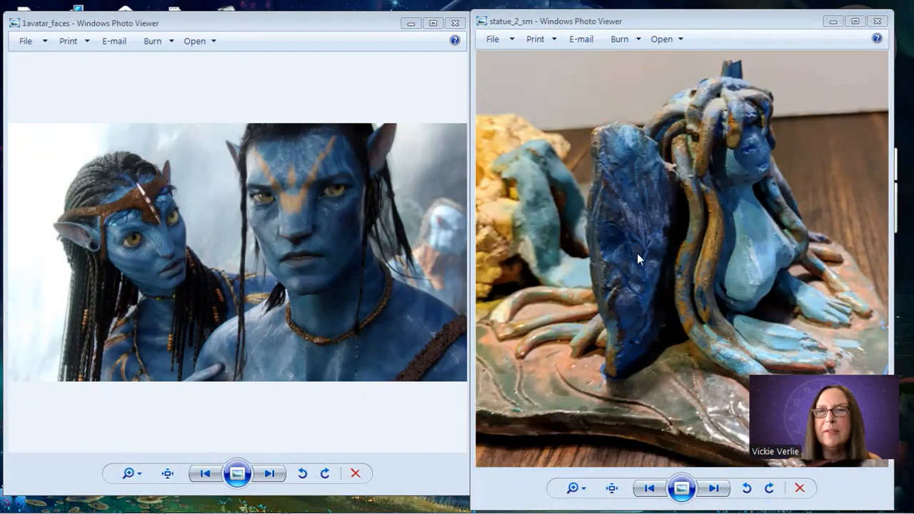
{"action": "mouse_move", "coordinate": [736, 113]}
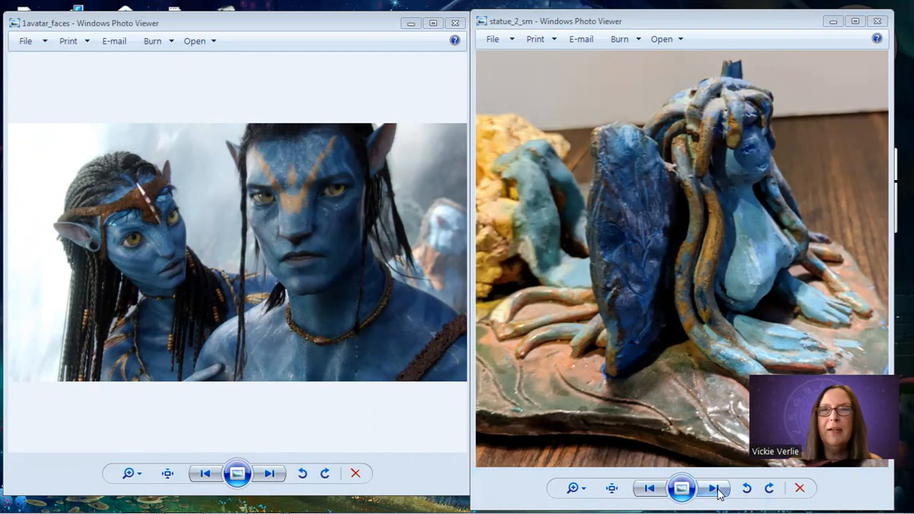
Step the right viewer past statue_3_sm and statue_4_sm to z_green_Glen.
{"action": "left_click", "coordinate": [713, 488]}
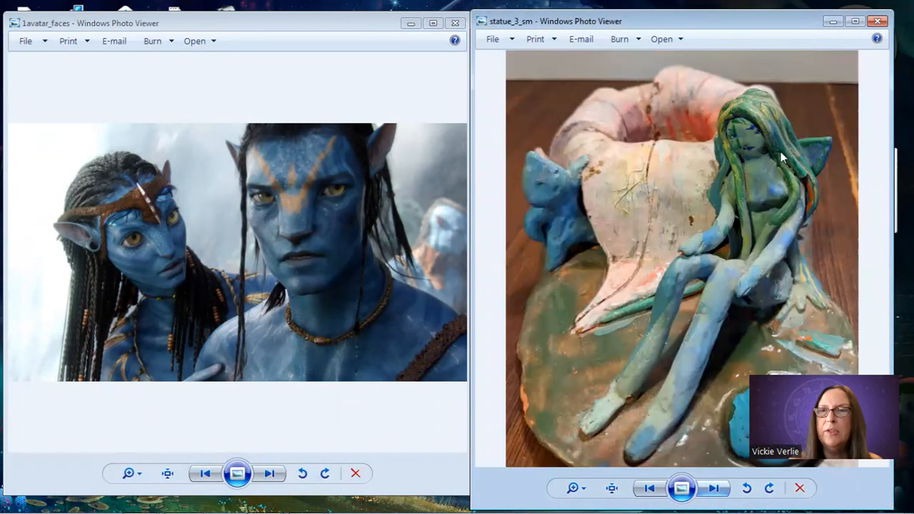
{"action": "mouse_move", "coordinate": [750, 140]}
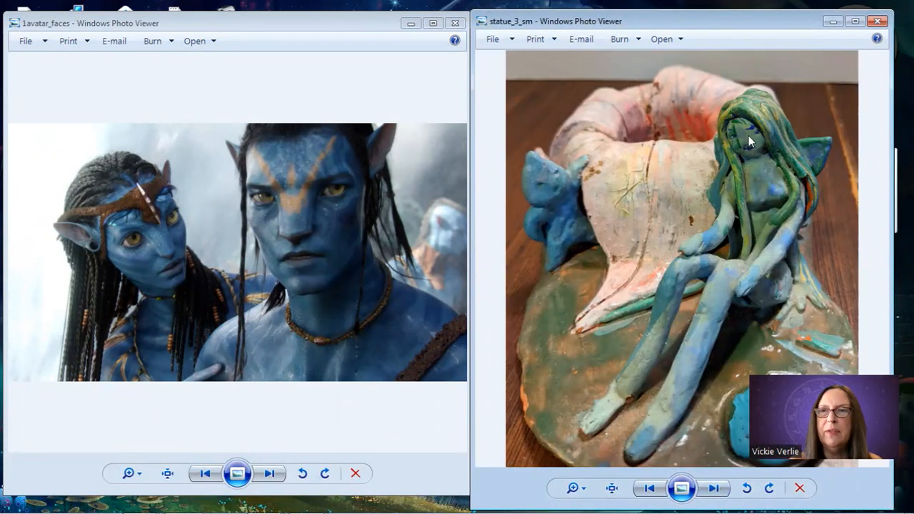
{"action": "mouse_move", "coordinate": [691, 186]}
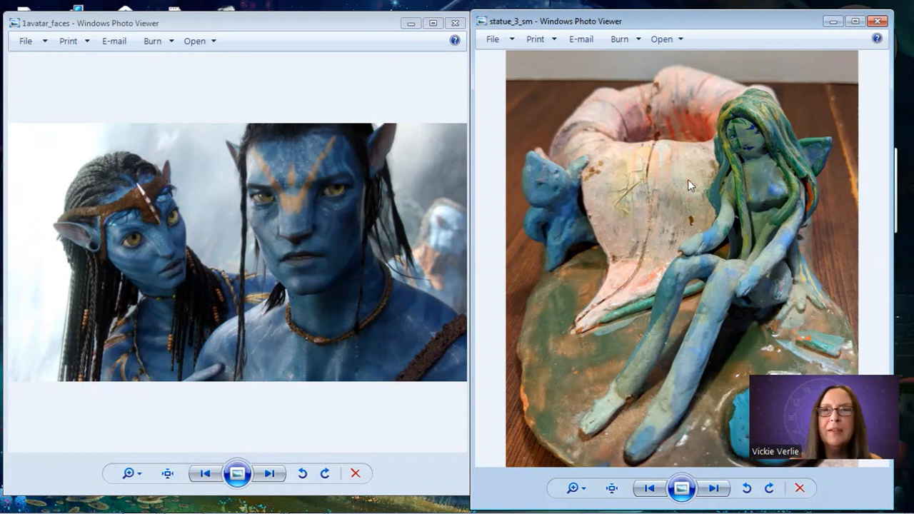
{"action": "mouse_move", "coordinate": [551, 204]}
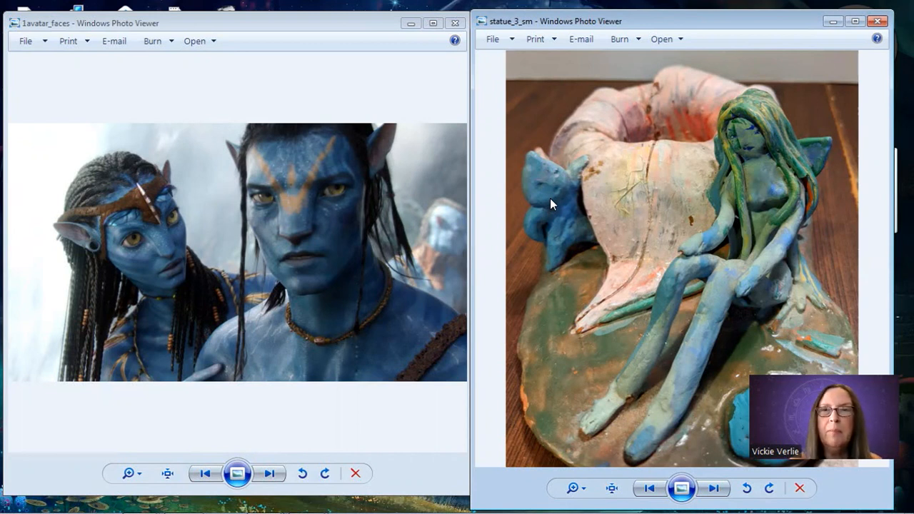
{"action": "mouse_move", "coordinate": [557, 241]}
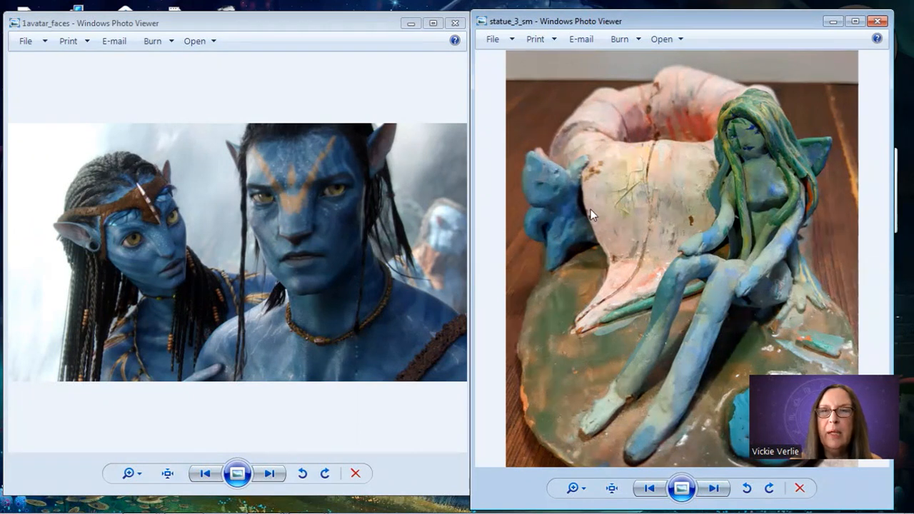
{"action": "mouse_move", "coordinate": [628, 235]}
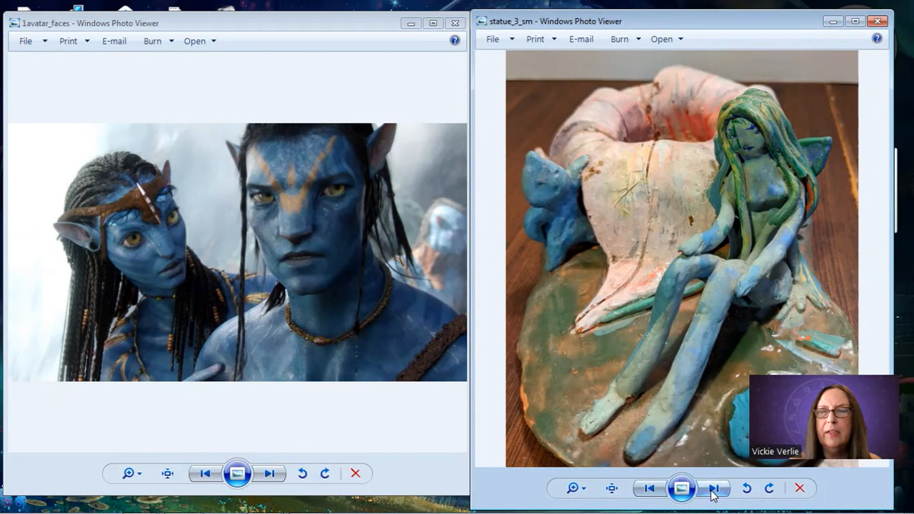
{"action": "mouse_move", "coordinate": [713, 489]}
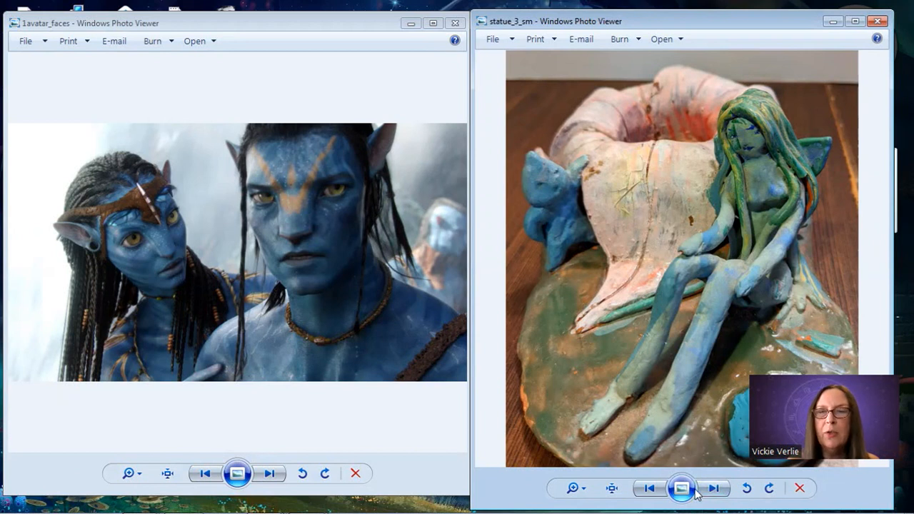
{"action": "left_click", "coordinate": [711, 487]}
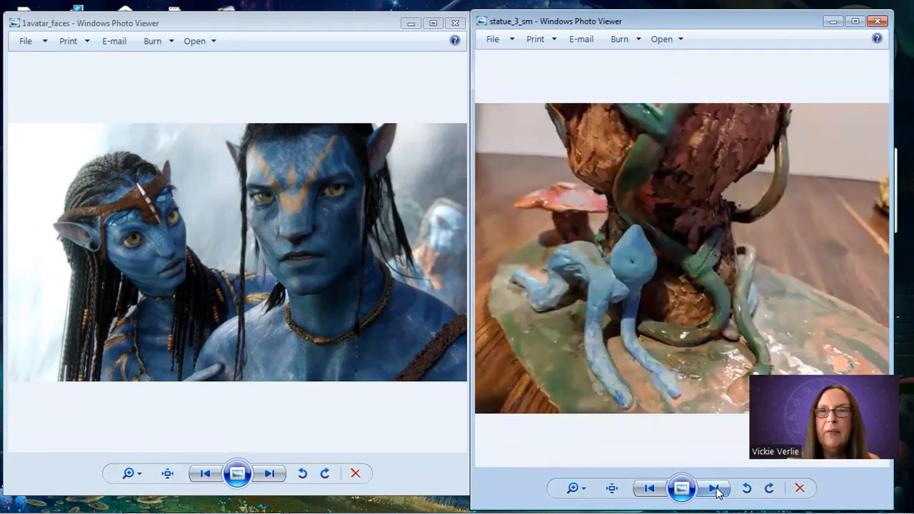
{"action": "left_click", "coordinate": [713, 488]}
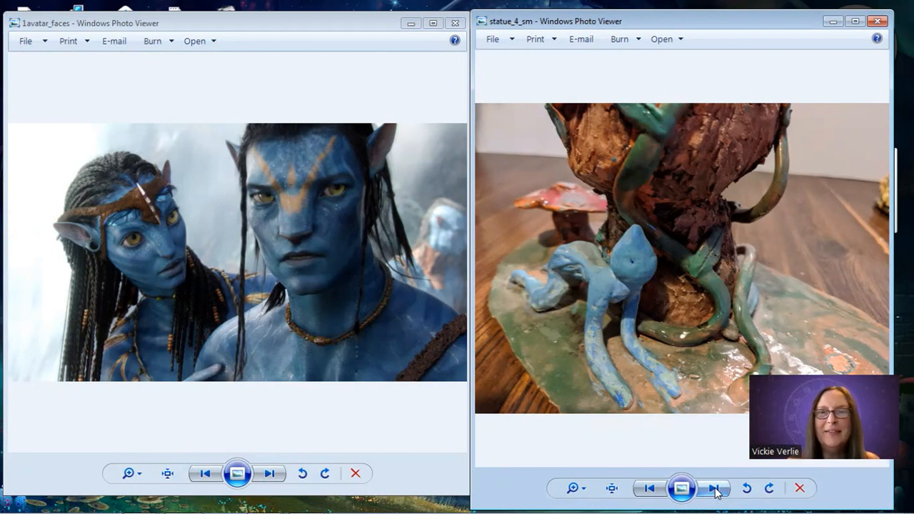
{"action": "left_click", "coordinate": [713, 488]}
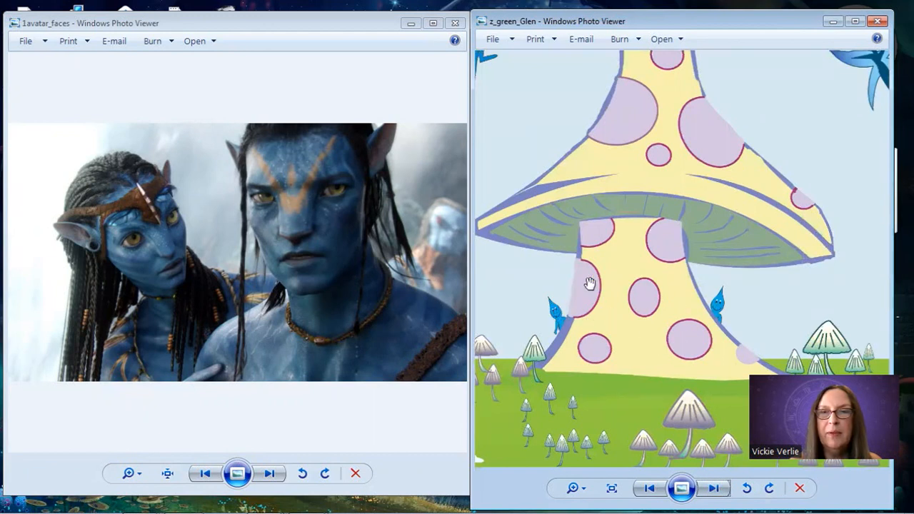
{"action": "mouse_move", "coordinate": [550, 320]}
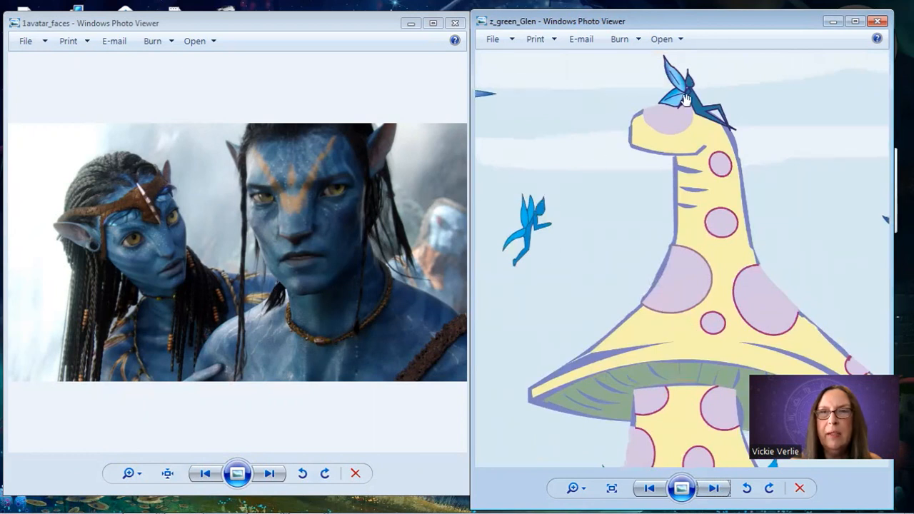
{"action": "mouse_move", "coordinate": [711, 202]}
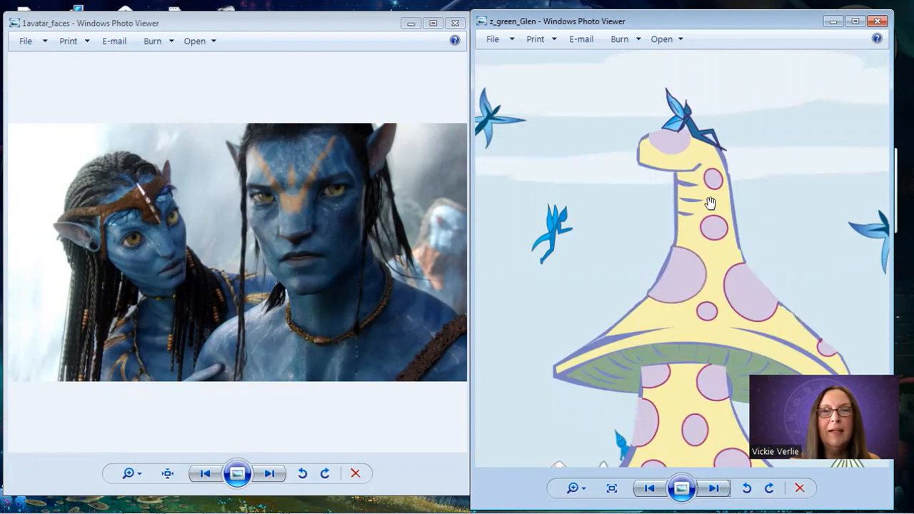
{"action": "mouse_move", "coordinate": [623, 246]}
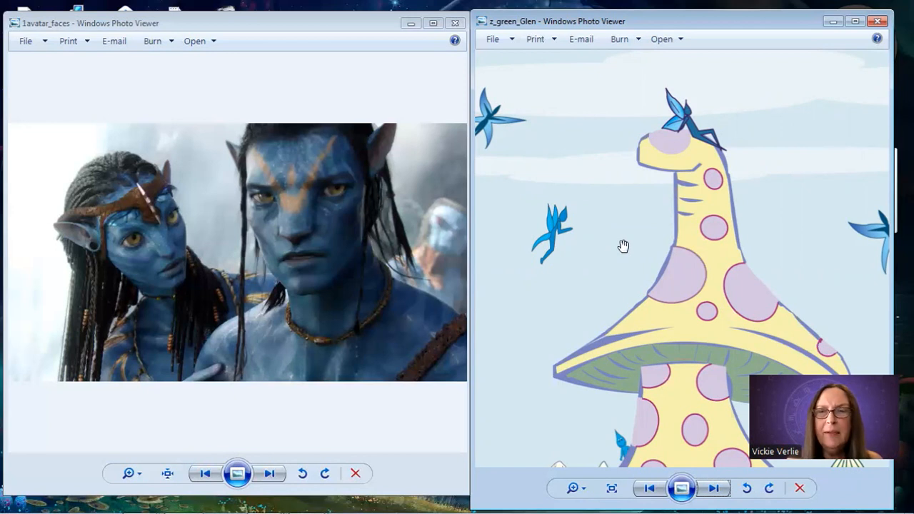
{"action": "mouse_move", "coordinate": [647, 459]}
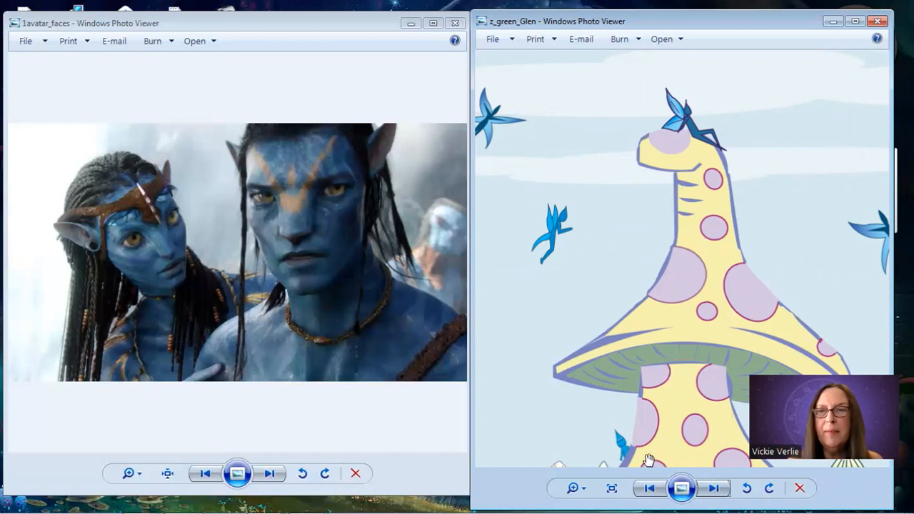
Step the right viewer back twice to statue_2_sm, the figure with coiled hair.
{"action": "left_click", "coordinate": [648, 488]}
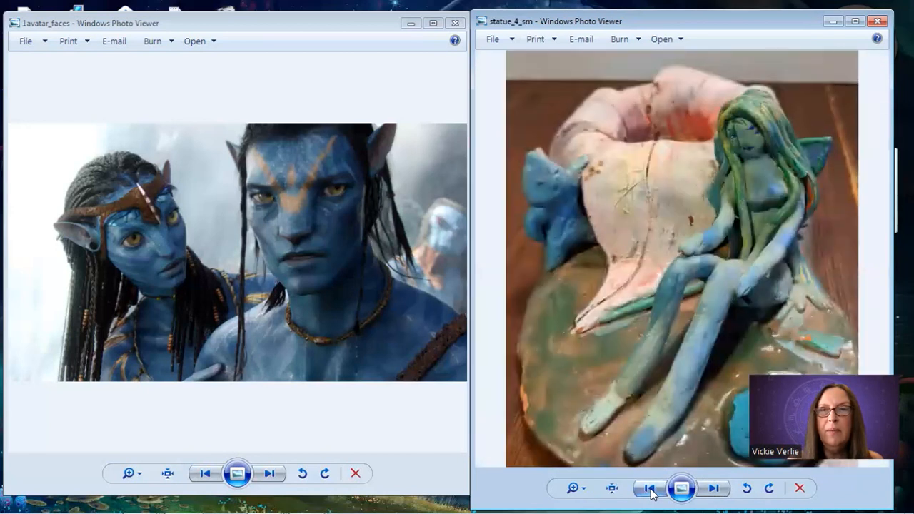
{"action": "left_click", "coordinate": [648, 488]}
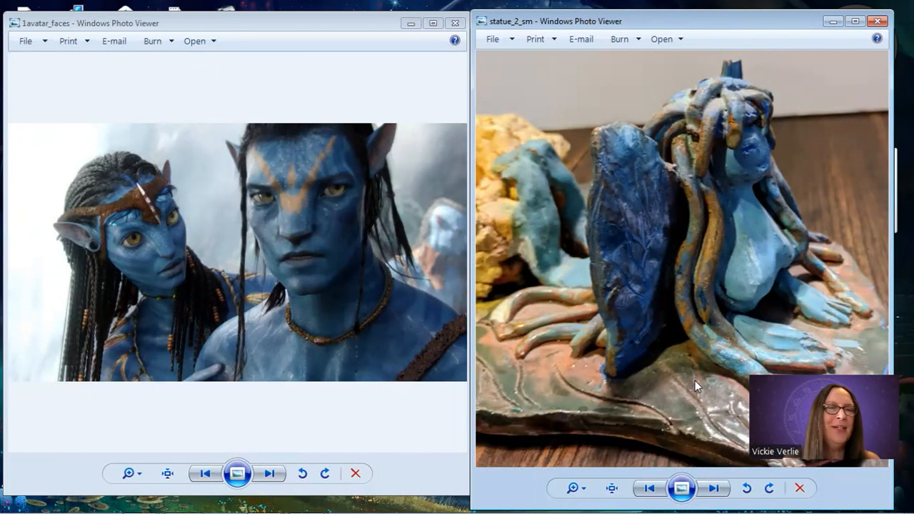
Advance the right viewer to zz_Shiva_Painting, the blue-skinned Shiva.
{"action": "left_click", "coordinate": [712, 488]}
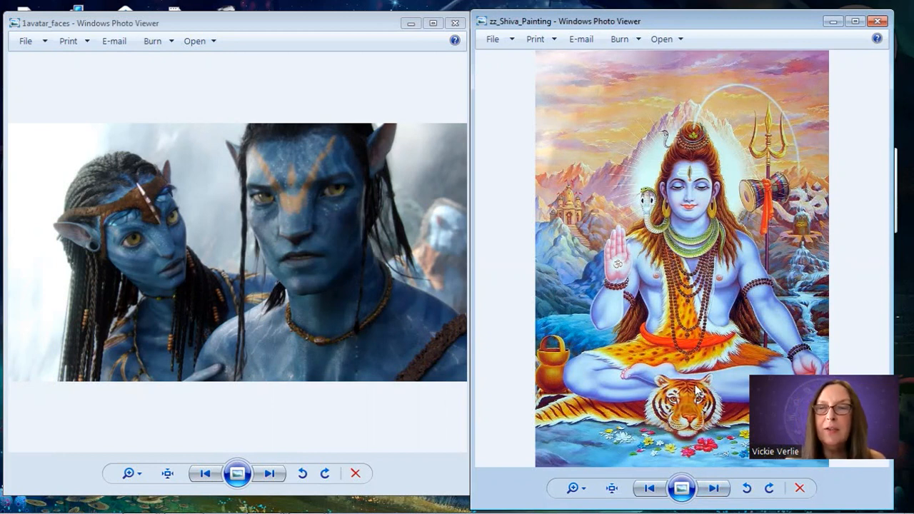
{"action": "left_click", "coordinate": [713, 487]}
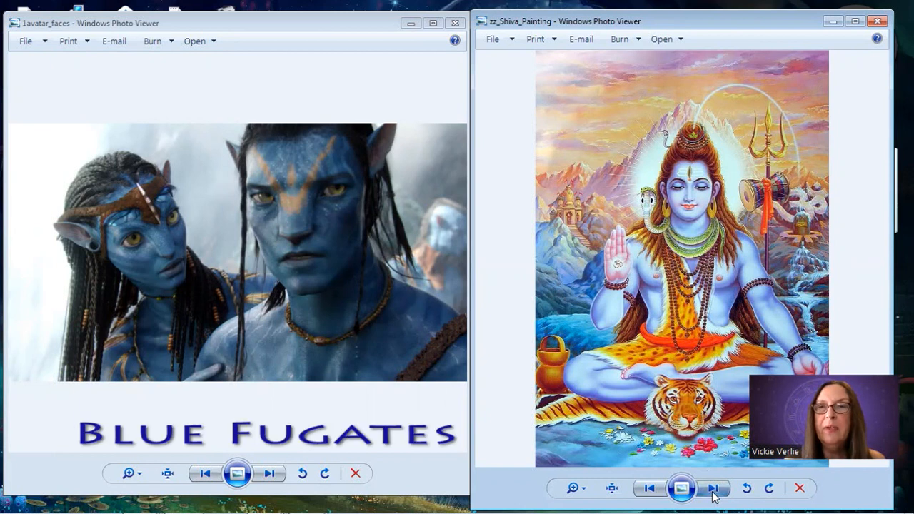
Advance the right viewer to the zzz_fugates family portrait and right-click the image.
{"action": "left_click", "coordinate": [711, 488]}
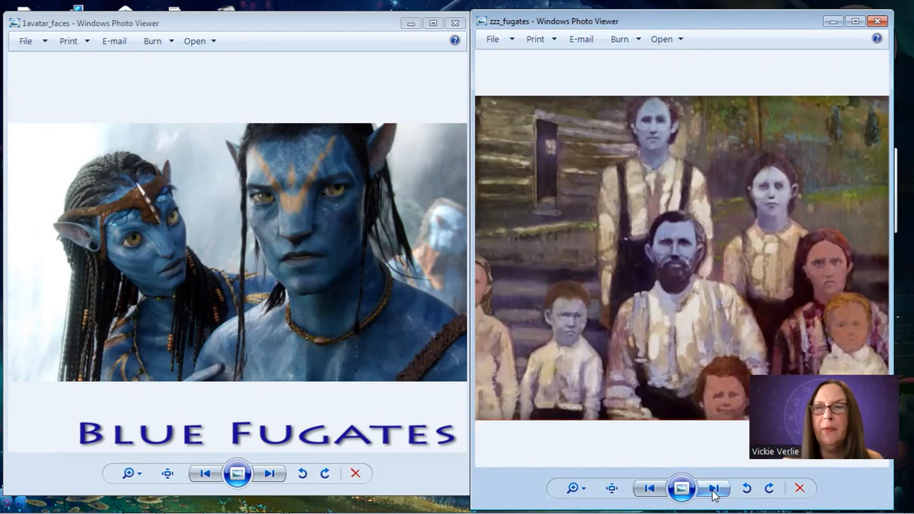
{"action": "mouse_move", "coordinate": [680, 437]}
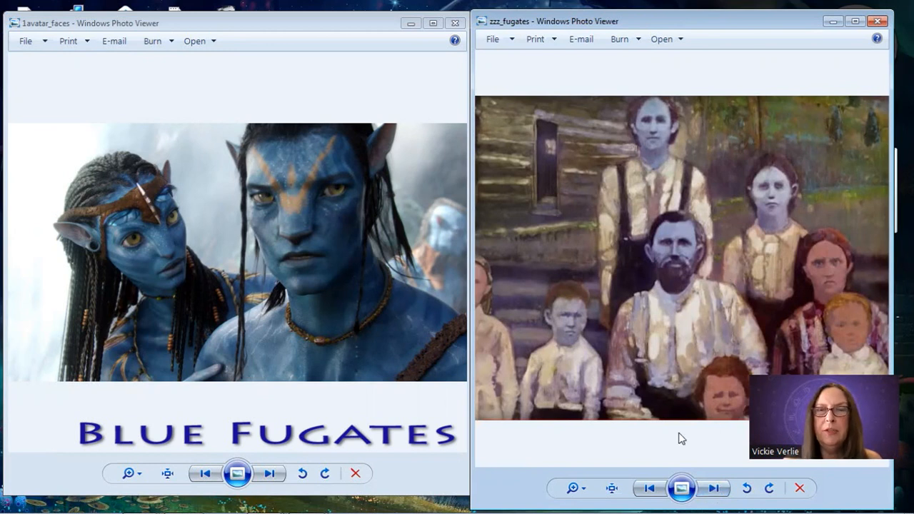
{"action": "mouse_move", "coordinate": [721, 305]}
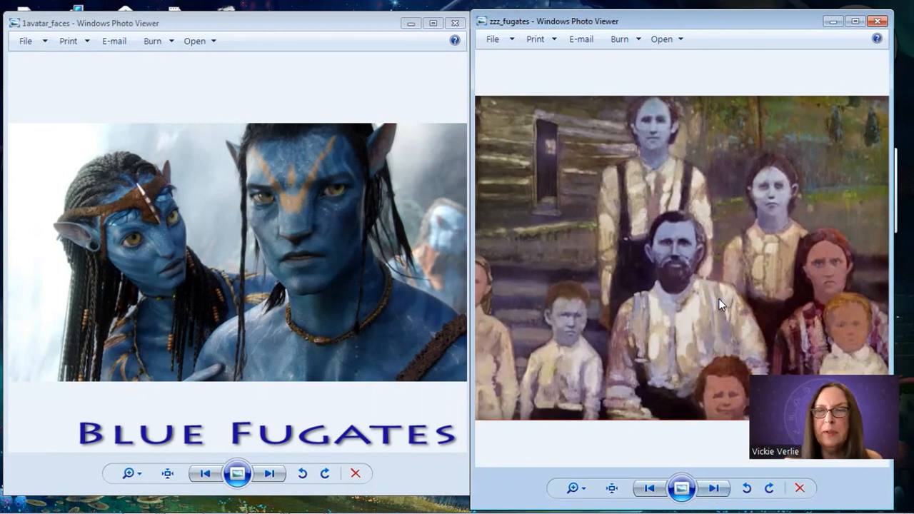
{"action": "mouse_move", "coordinate": [725, 217]}
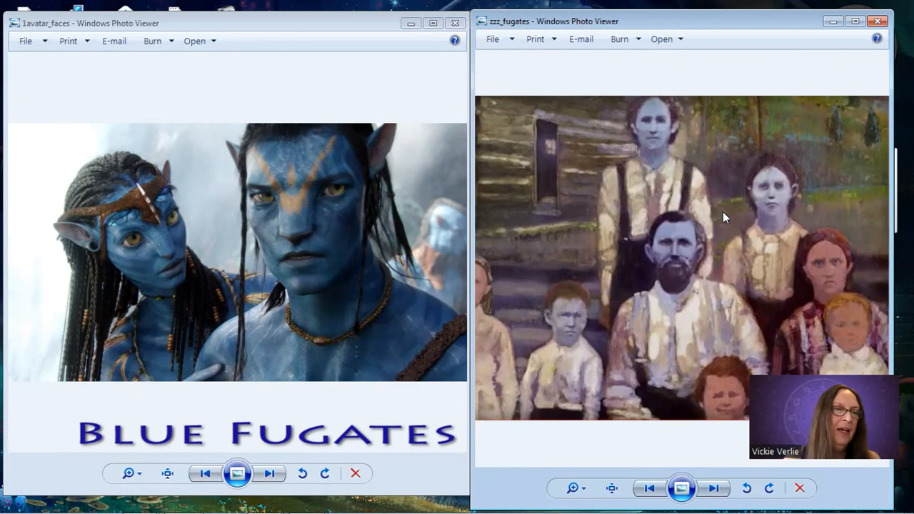
{"action": "mouse_move", "coordinate": [697, 222]}
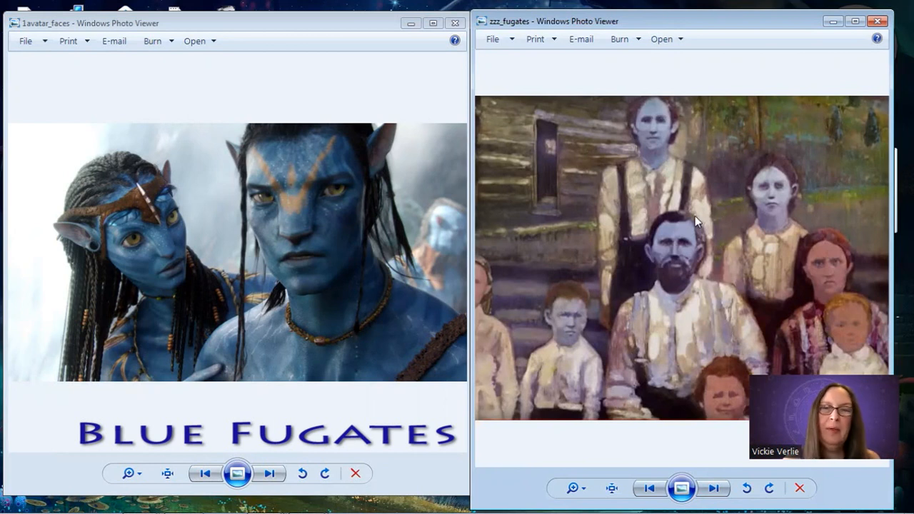
{"action": "right_click", "coordinate": [696, 221]}
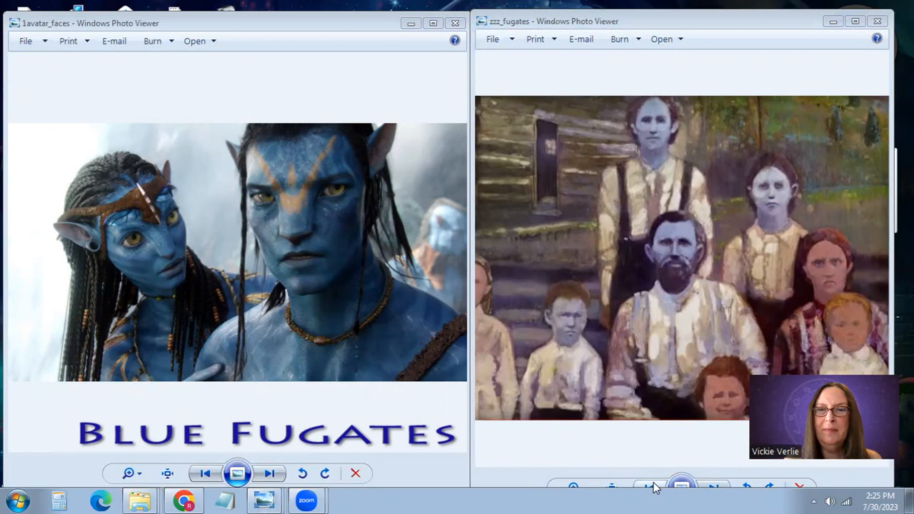
Pair zz_Shiva_Painting on the right with 3avatar_tree on the left.
{"action": "left_click", "coordinate": [715, 472]}
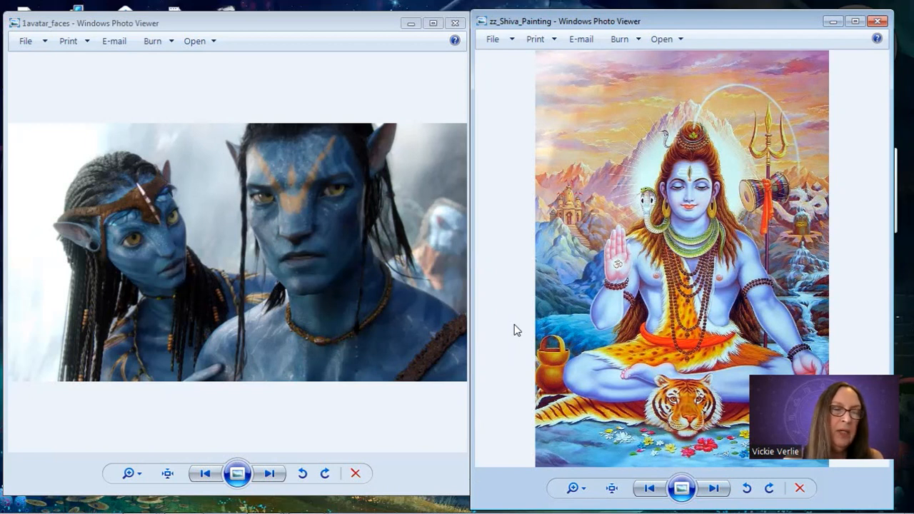
{"action": "mouse_move", "coordinate": [449, 349]}
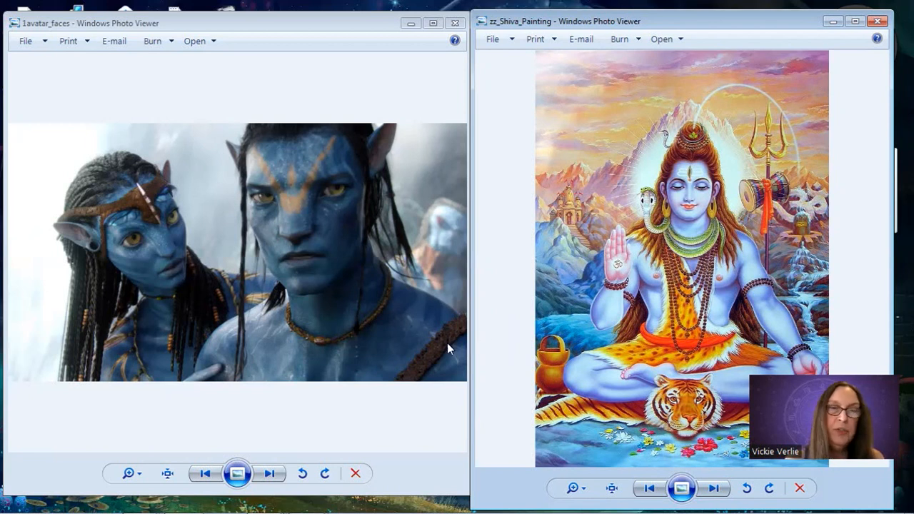
{"action": "left_click", "coordinate": [269, 473]}
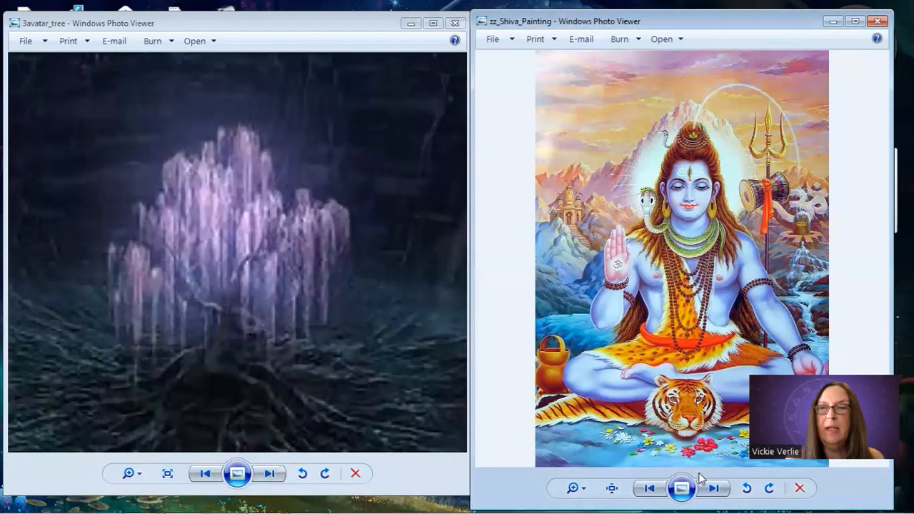
Advance the right viewer to zzz_tree_Of_SOuls, the blue-green weeping willow.
{"action": "left_click", "coordinate": [712, 488]}
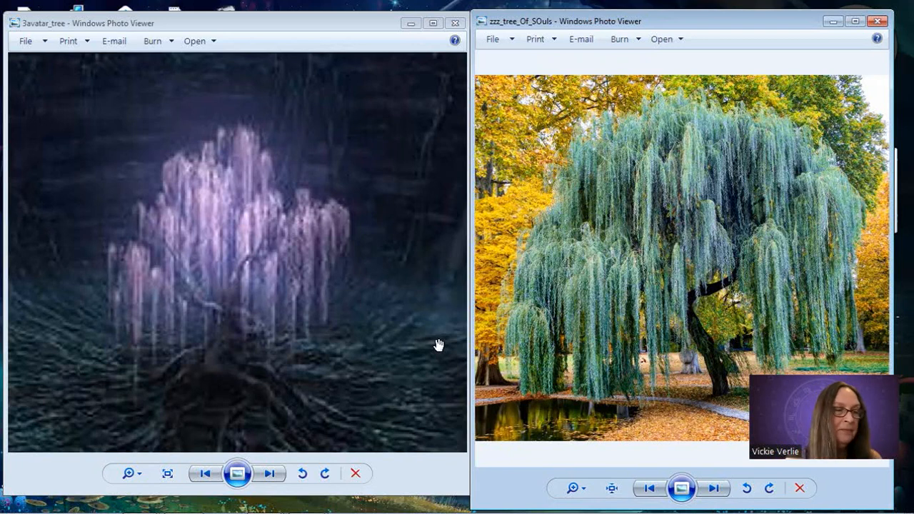
{"action": "mouse_move", "coordinate": [525, 445]}
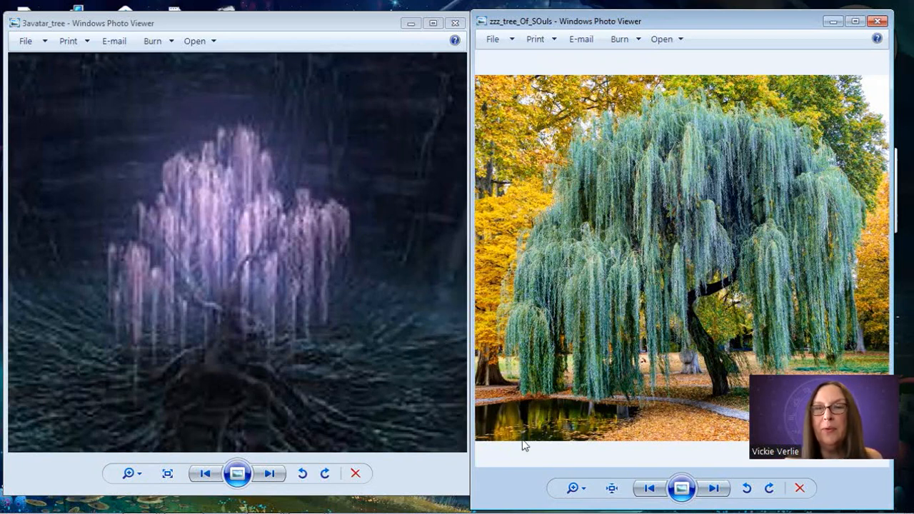
Pair 5avatar_Riders on the left with 1_canoe1 on the right.
{"action": "left_click", "coordinate": [712, 488]}
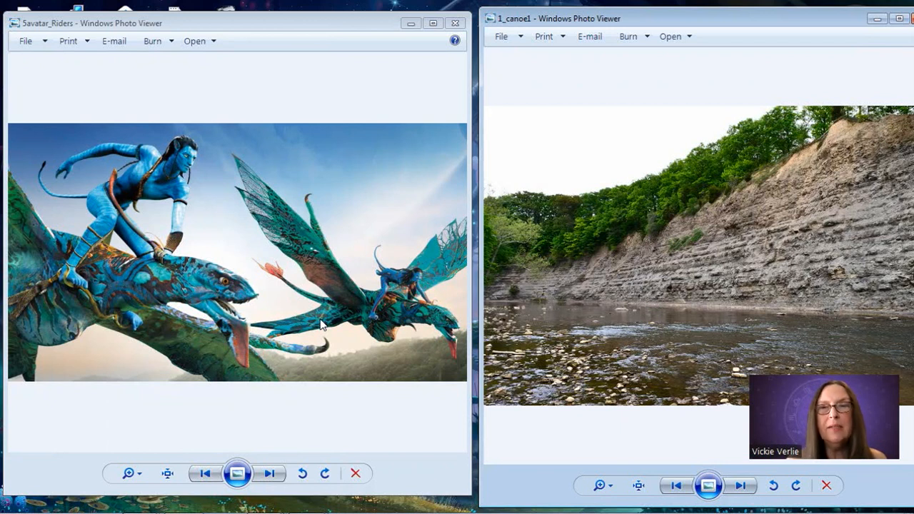
{"action": "mouse_move", "coordinate": [671, 142]}
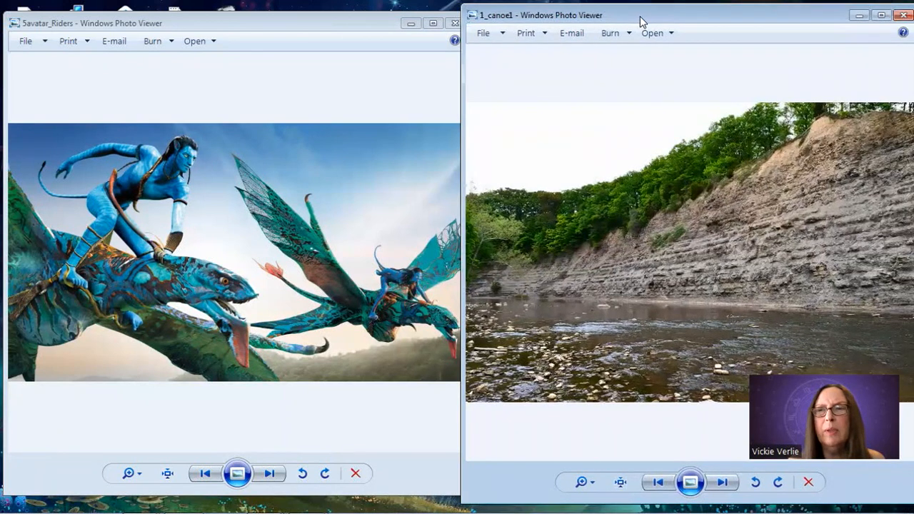
{"action": "mouse_move", "coordinate": [630, 270]}
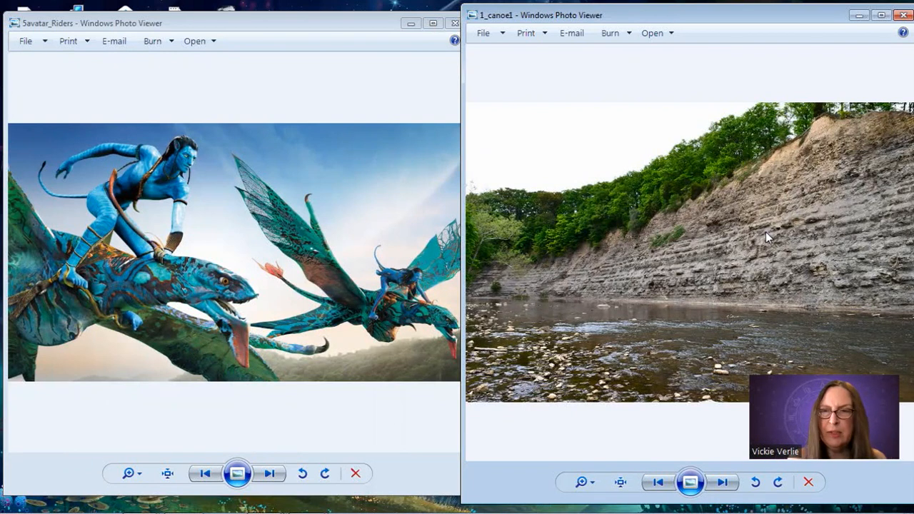
{"action": "mouse_move", "coordinate": [800, 234]}
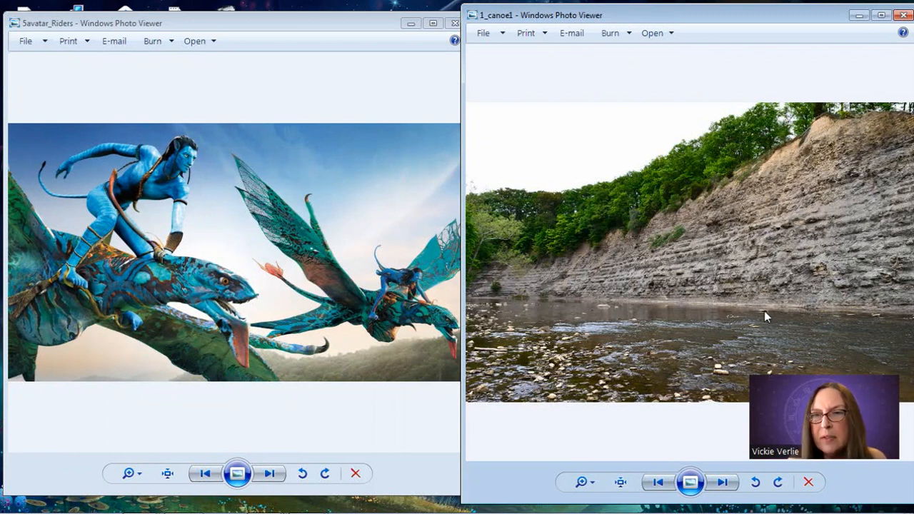
{"action": "mouse_move", "coordinate": [869, 119]}
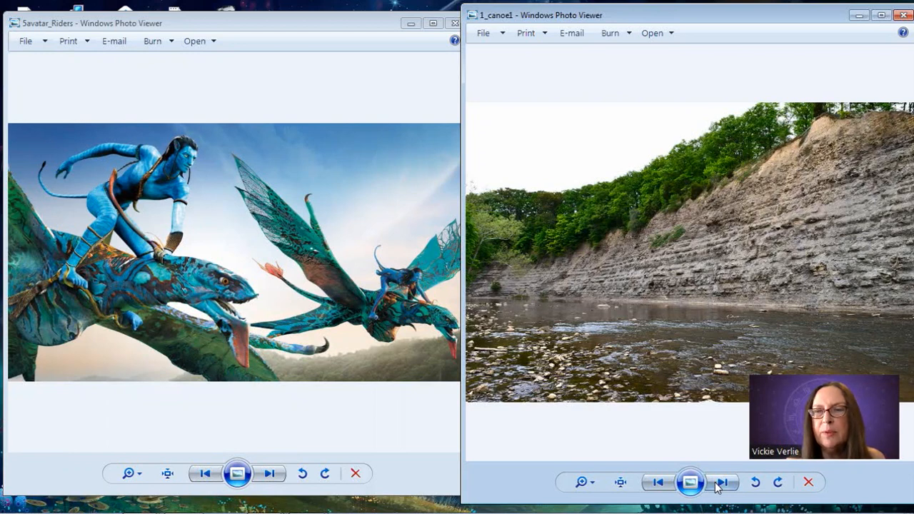
Advance the right viewer from 1_canoe1 to 1_canoe2, the tree-lined gorge.
{"action": "left_click", "coordinate": [722, 482]}
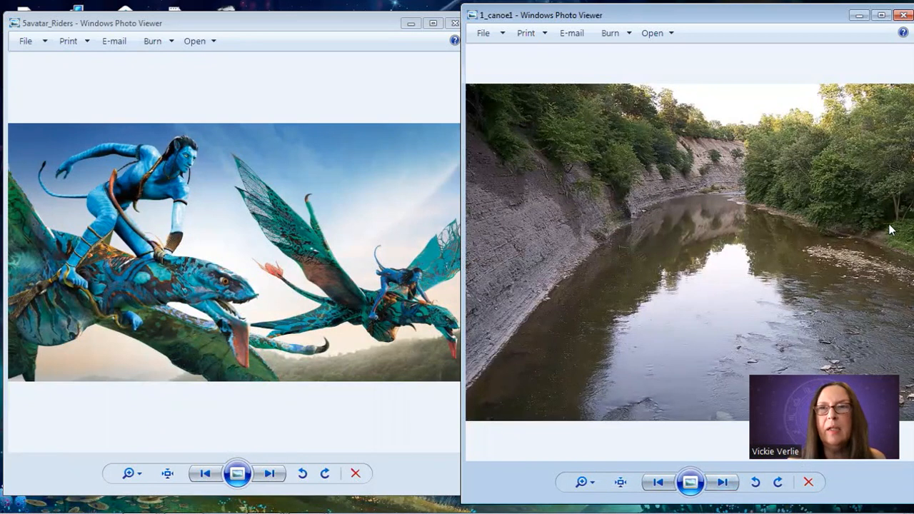
{"action": "left_click", "coordinate": [721, 482]}
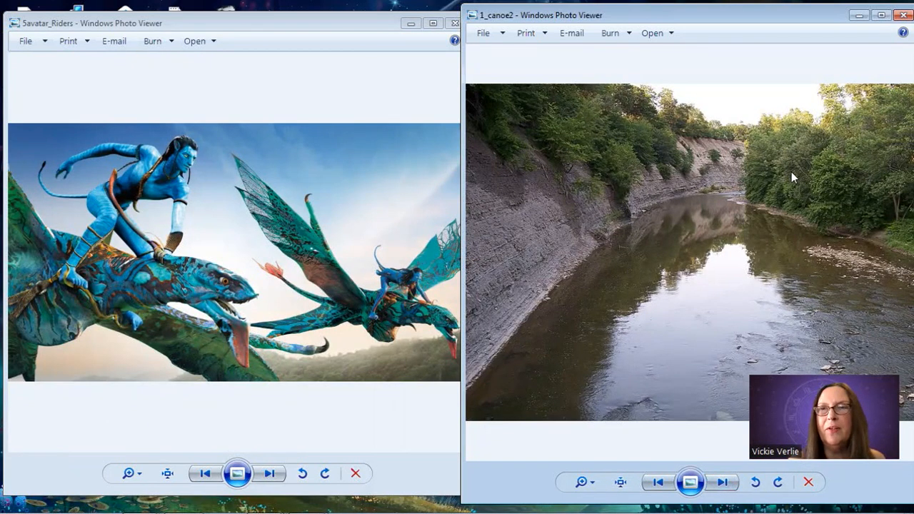
{"action": "mouse_move", "coordinate": [505, 248]}
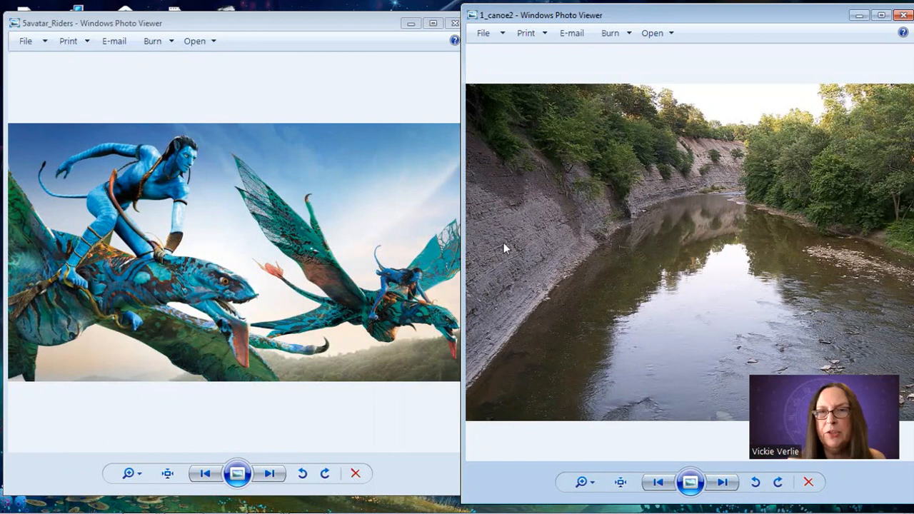
{"action": "mouse_move", "coordinate": [546, 232]}
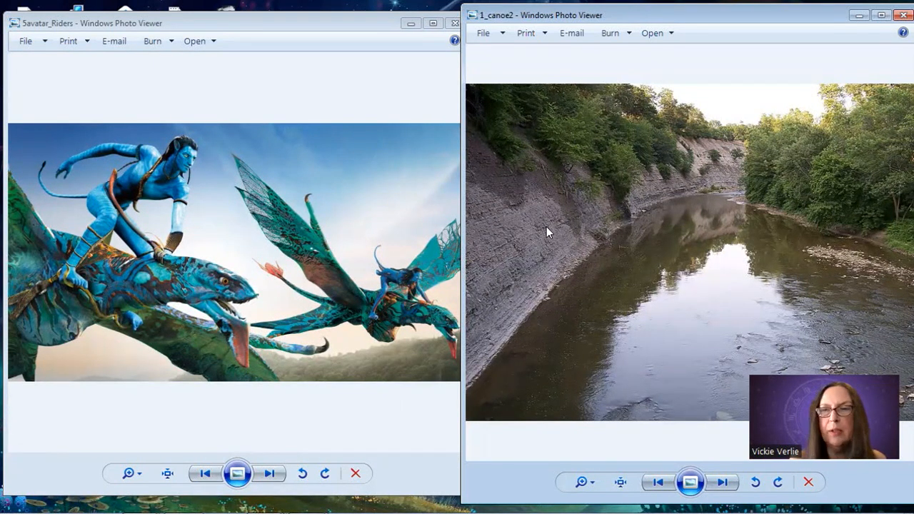
{"action": "mouse_move", "coordinate": [689, 267]}
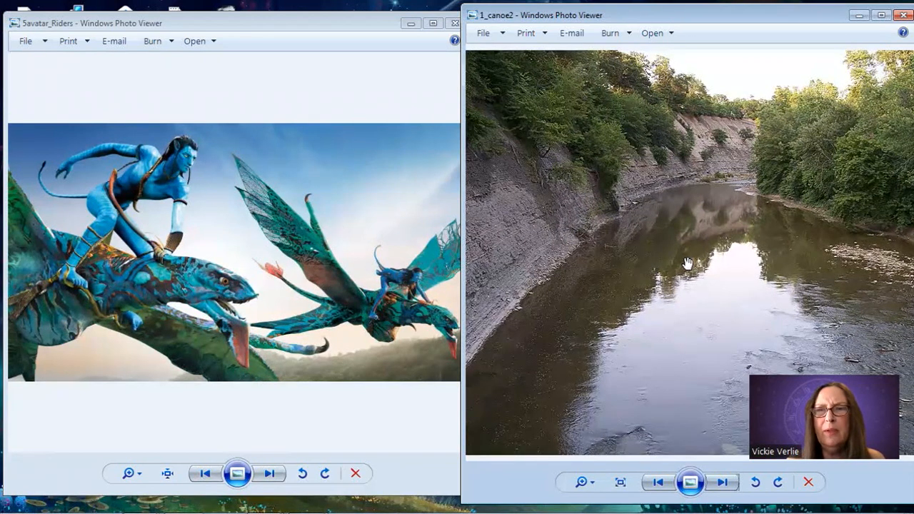
{"action": "mouse_move", "coordinate": [669, 379]}
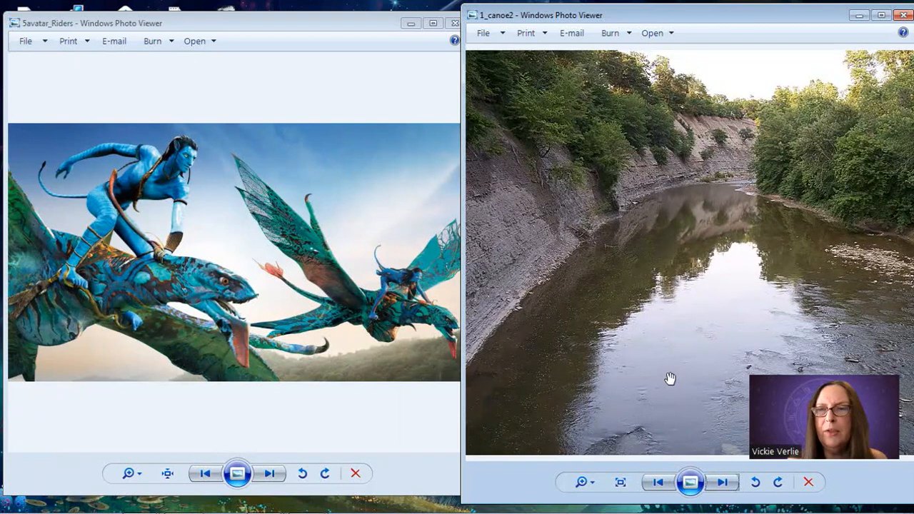
{"action": "mouse_move", "coordinate": [681, 245]}
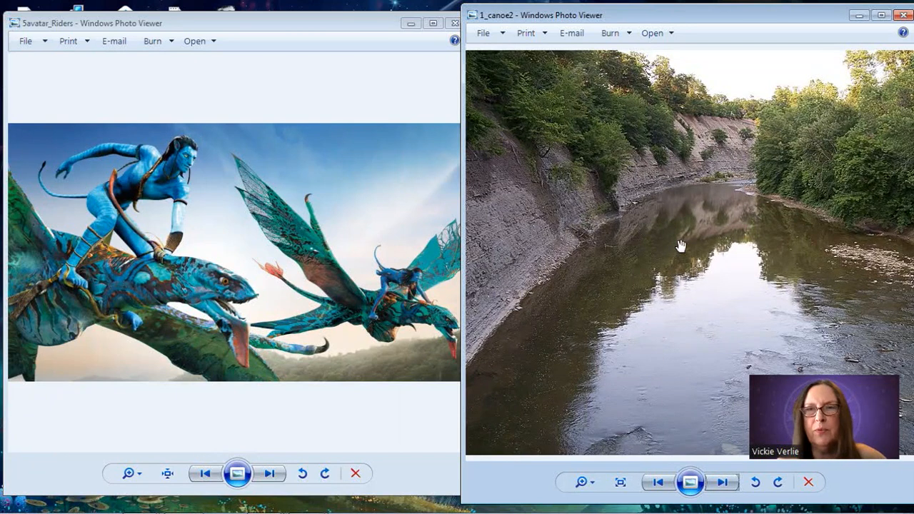
{"action": "mouse_move", "coordinate": [525, 190]}
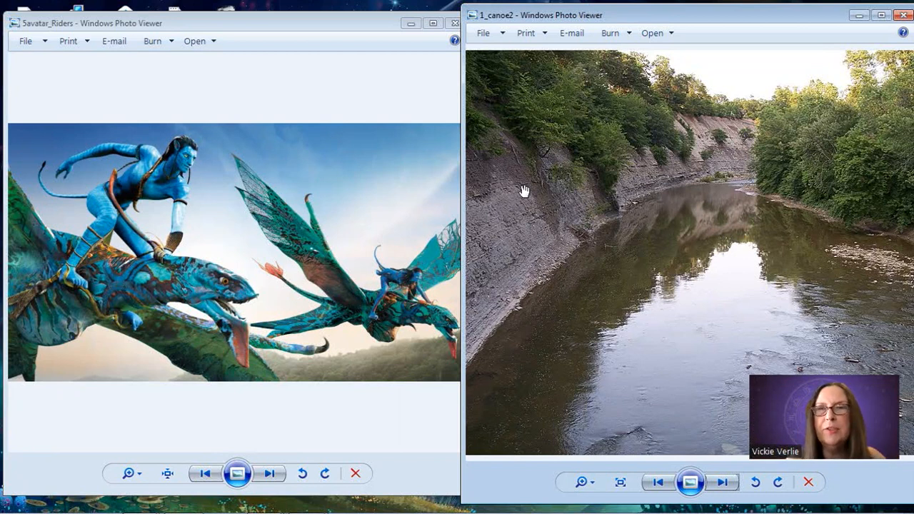
{"action": "mouse_move", "coordinate": [632, 246]}
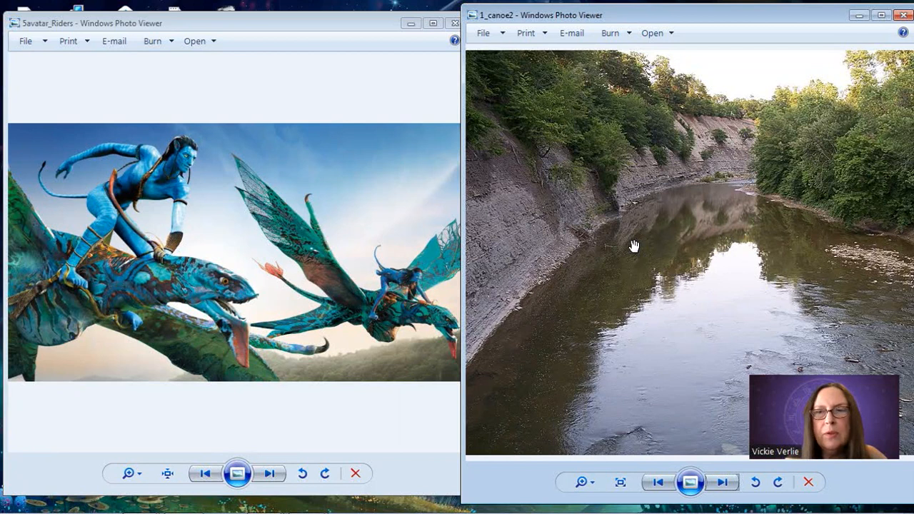
{"action": "mouse_move", "coordinate": [709, 284]}
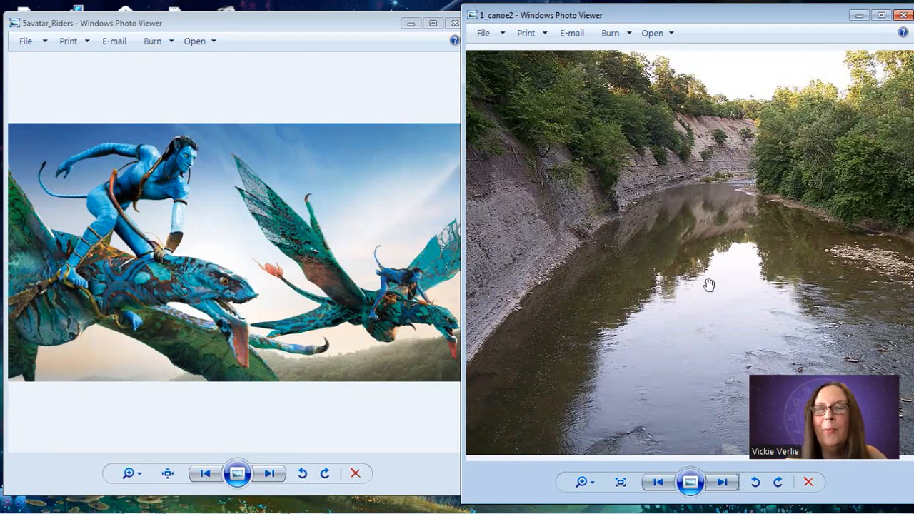
{"action": "mouse_move", "coordinate": [689, 214]}
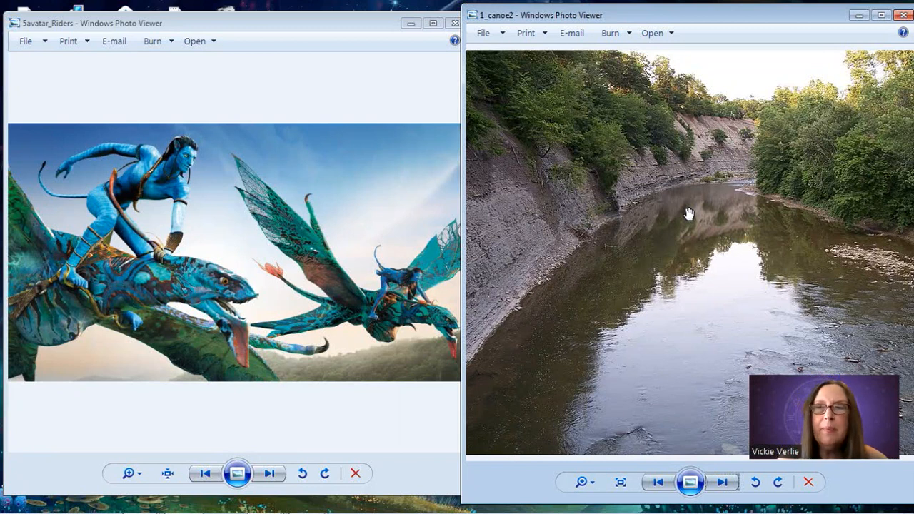
{"action": "mouse_move", "coordinate": [634, 271]}
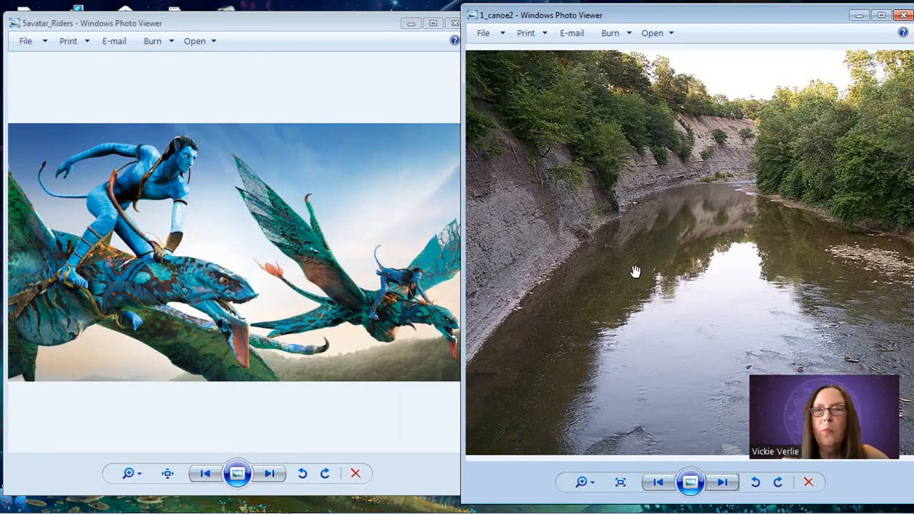
{"action": "mouse_move", "coordinate": [714, 195]}
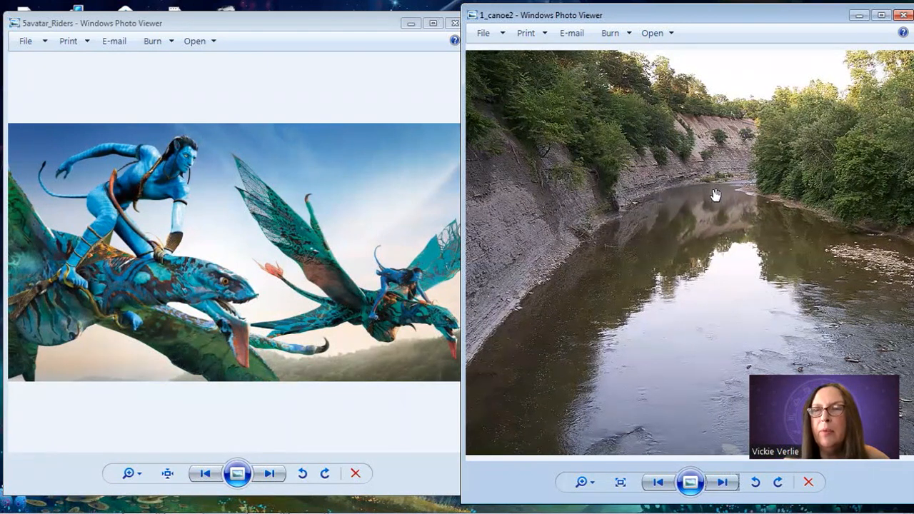
{"action": "mouse_move", "coordinate": [764, 176]}
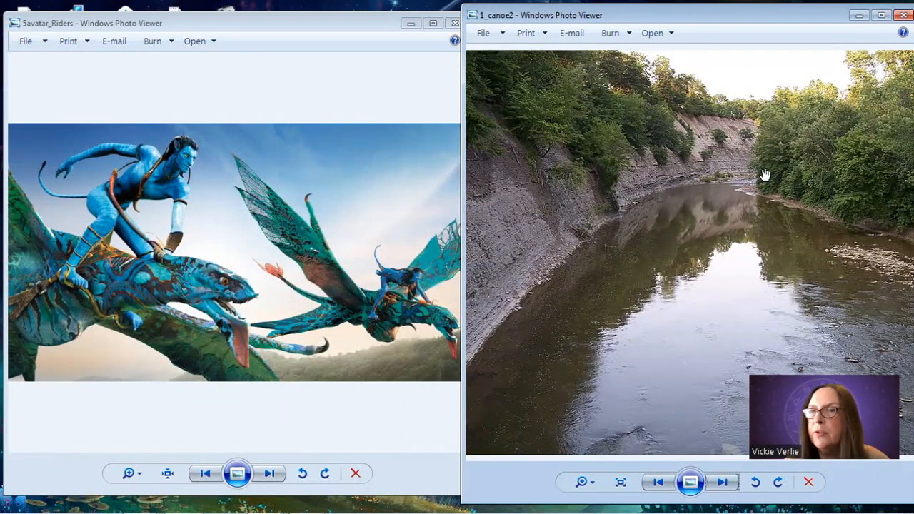
{"action": "mouse_move", "coordinate": [755, 187]}
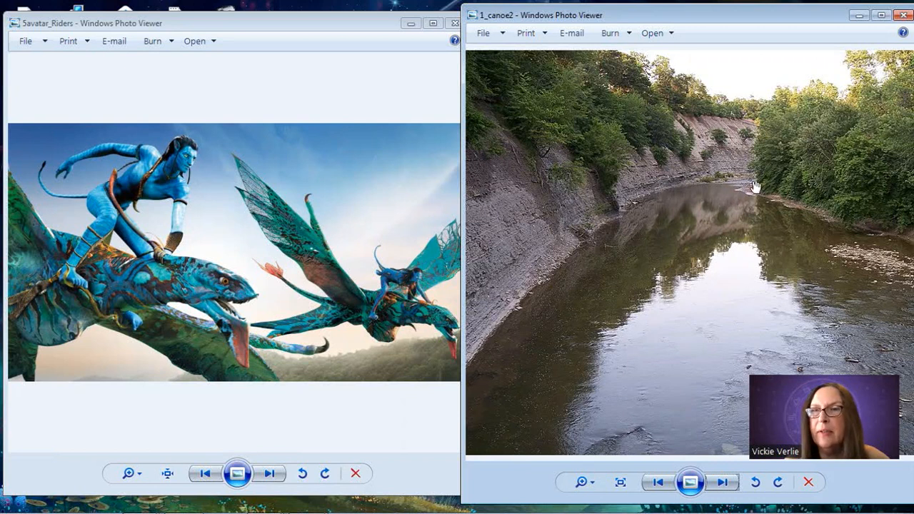
{"action": "mouse_move", "coordinate": [636, 285]}
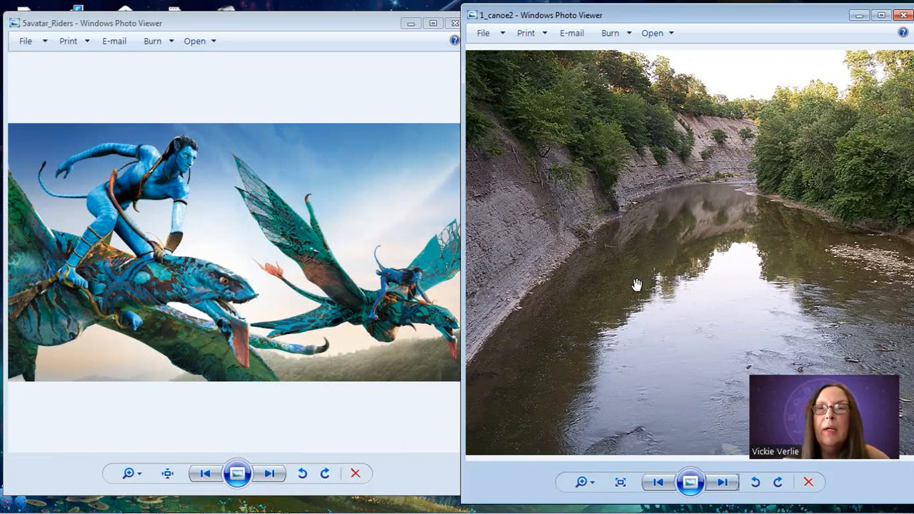
{"action": "mouse_move", "coordinate": [637, 254]}
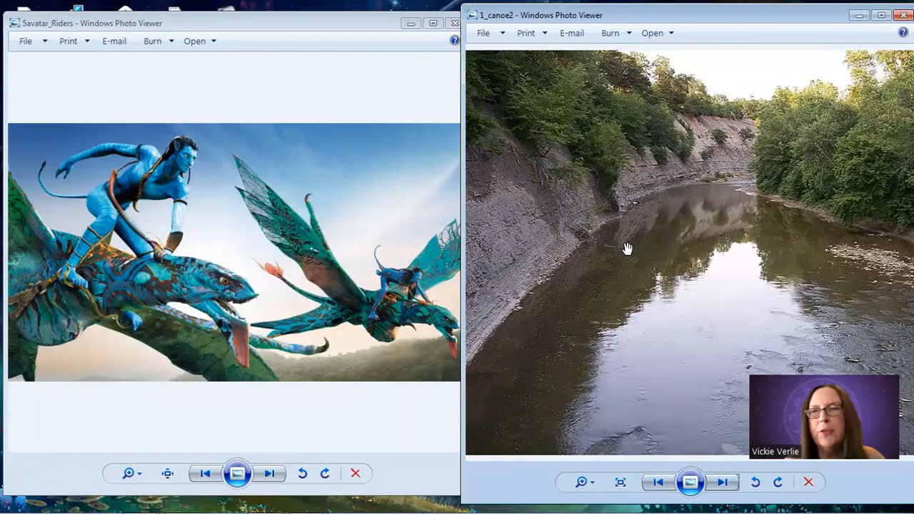
{"action": "mouse_move", "coordinate": [731, 179]}
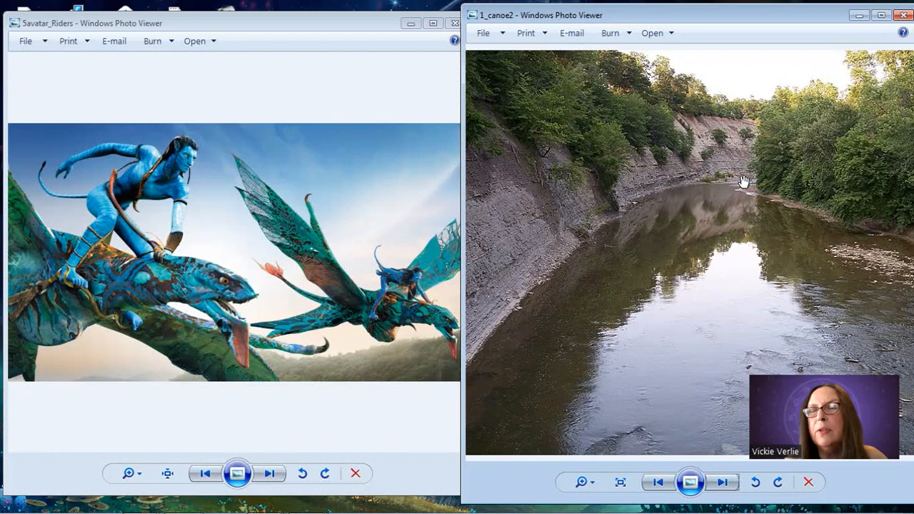
{"action": "mouse_move", "coordinate": [728, 201]}
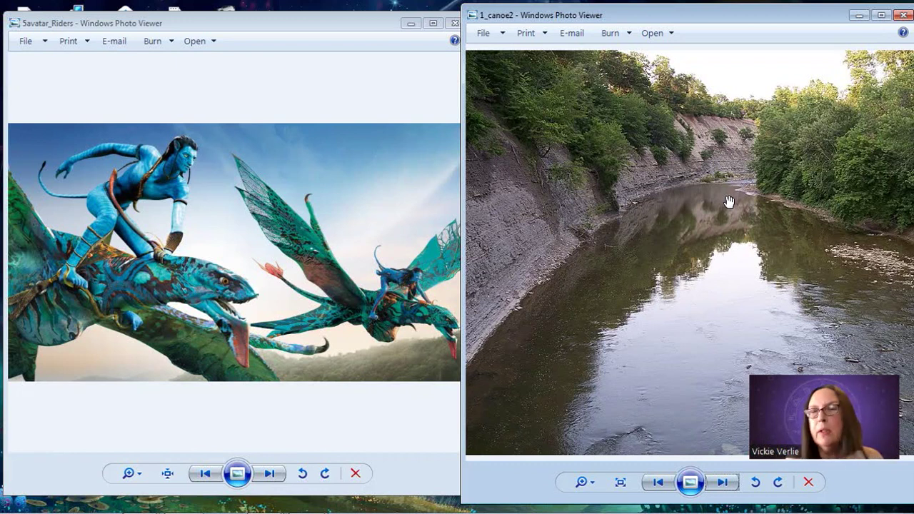
{"action": "mouse_move", "coordinate": [643, 262]}
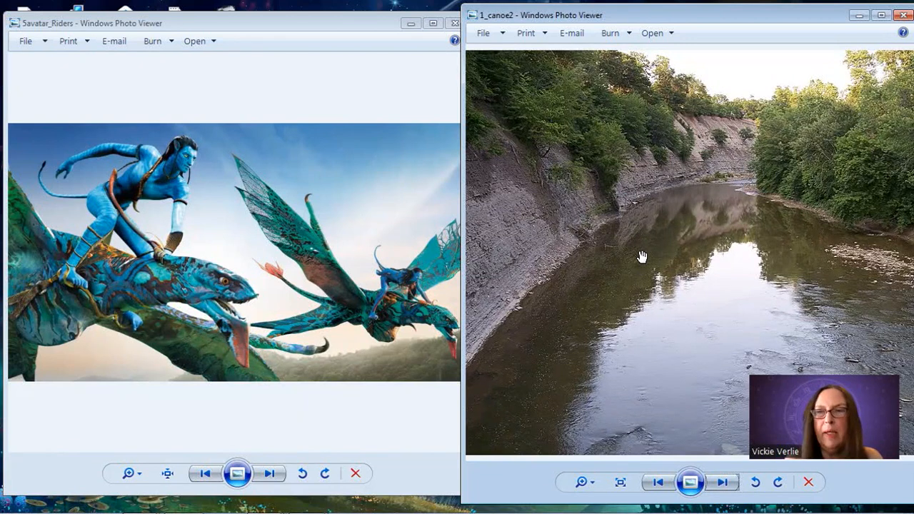
{"action": "mouse_move", "coordinate": [709, 198]}
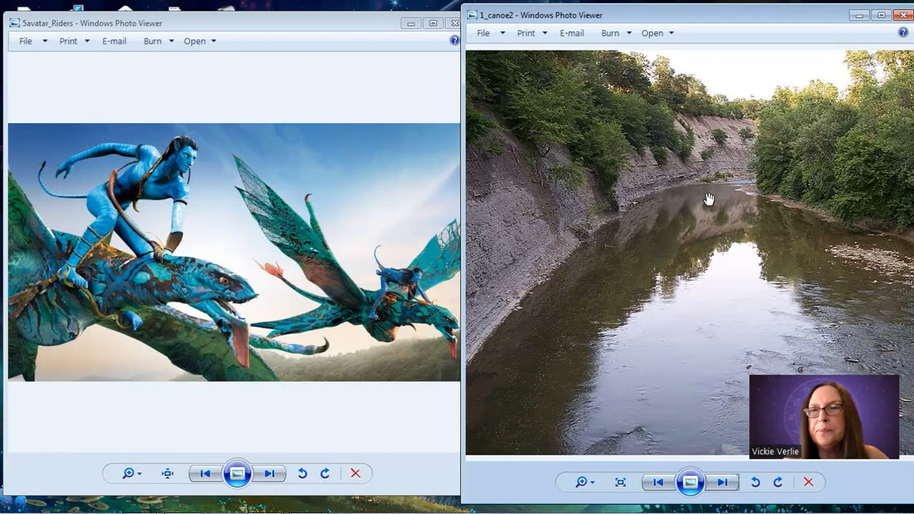
{"action": "mouse_move", "coordinate": [726, 187]}
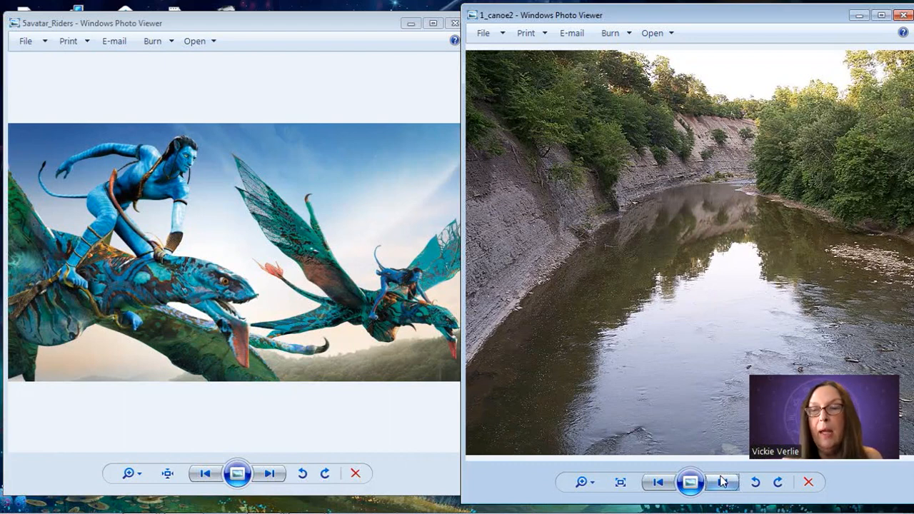
Advance from the 1_canoe2 river photo to the sepia thunderbird_01 picture.
{"action": "left_click", "coordinate": [722, 482]}
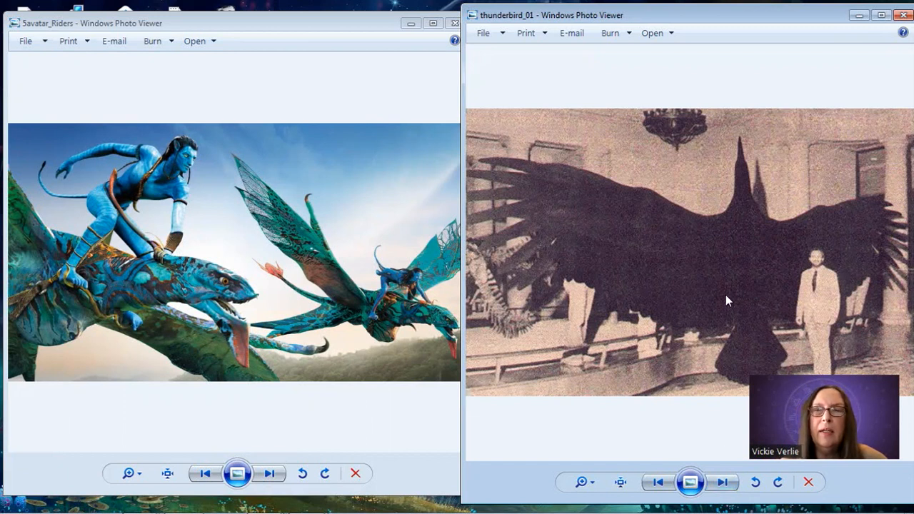
{"action": "mouse_move", "coordinate": [723, 200]}
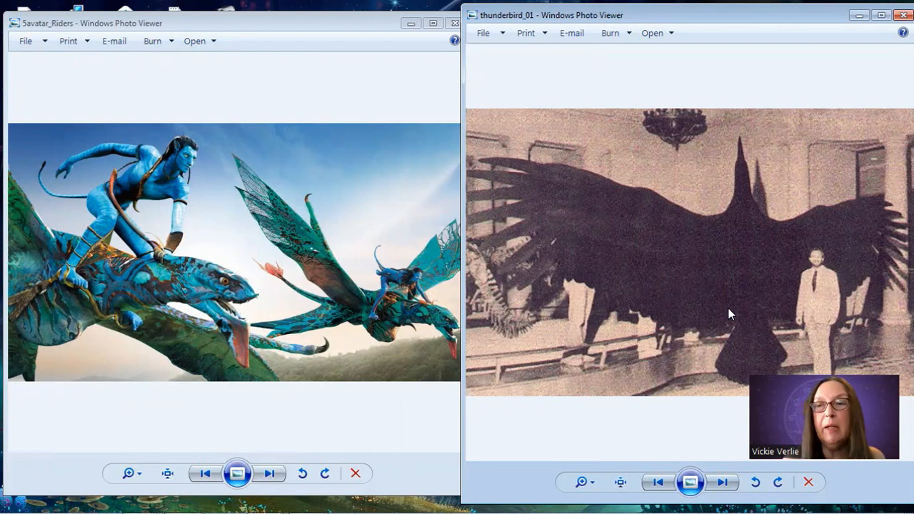
{"action": "mouse_move", "coordinate": [808, 281]}
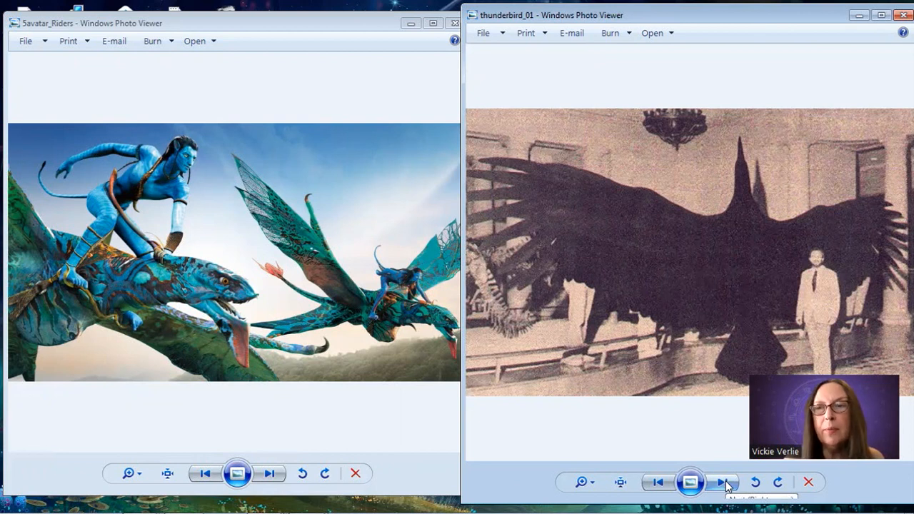
Advance from thunderbird_01 to thunderbird-11, the thunderbird gripping an orca.
{"action": "left_click", "coordinate": [721, 482]}
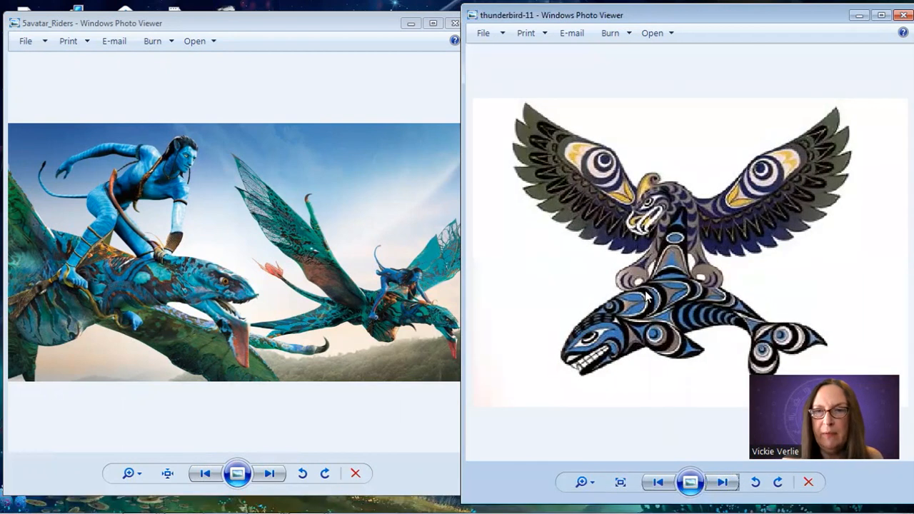
{"action": "mouse_move", "coordinate": [828, 307]}
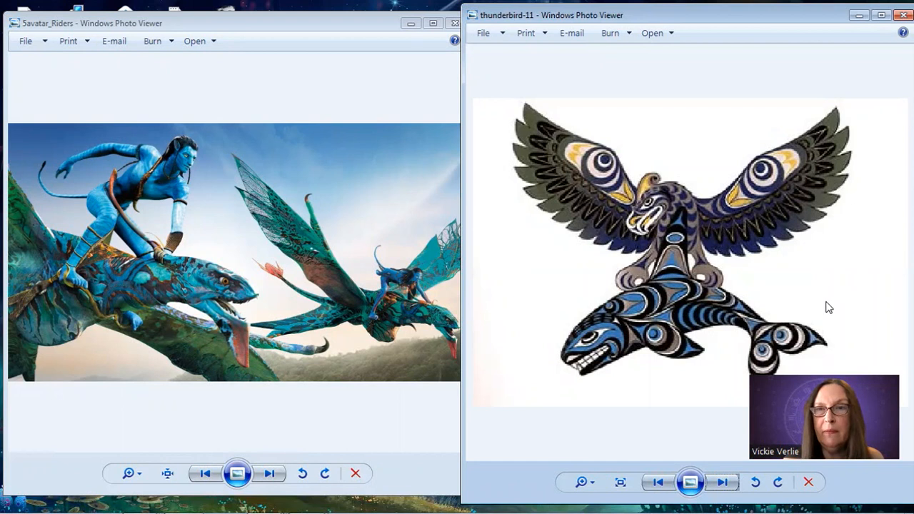
{"action": "mouse_move", "coordinate": [837, 307]}
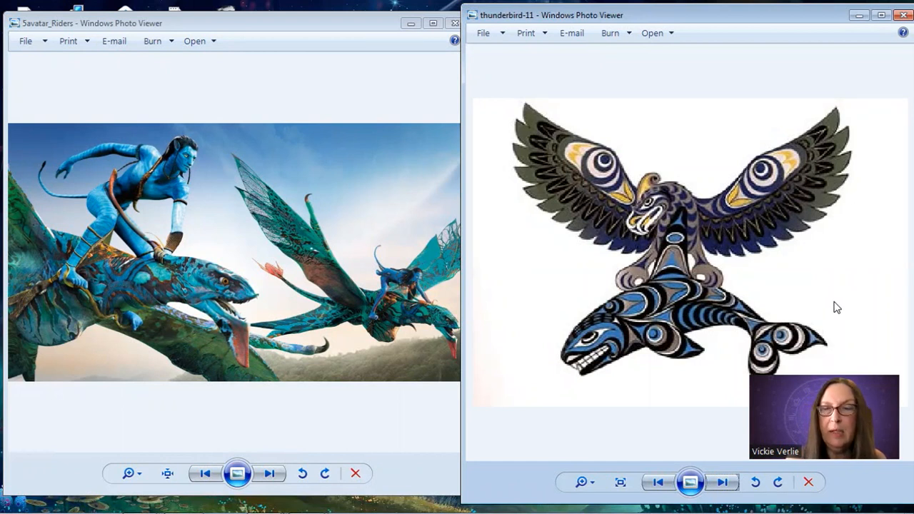
Advance to the red, teal and black Northwest Coast-style thunderbird design.
{"action": "left_click", "coordinate": [722, 482]}
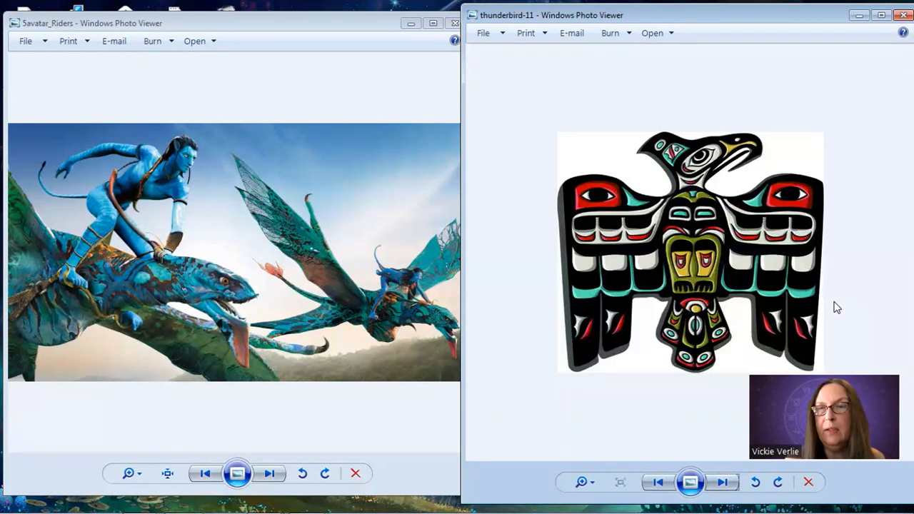
{"action": "left_click", "coordinate": [722, 481]}
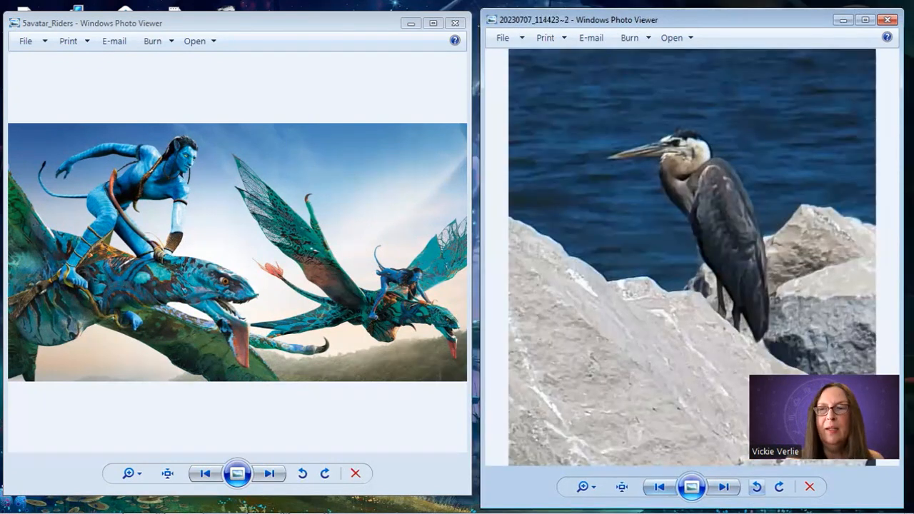
{"action": "mouse_move", "coordinate": [884, 479]}
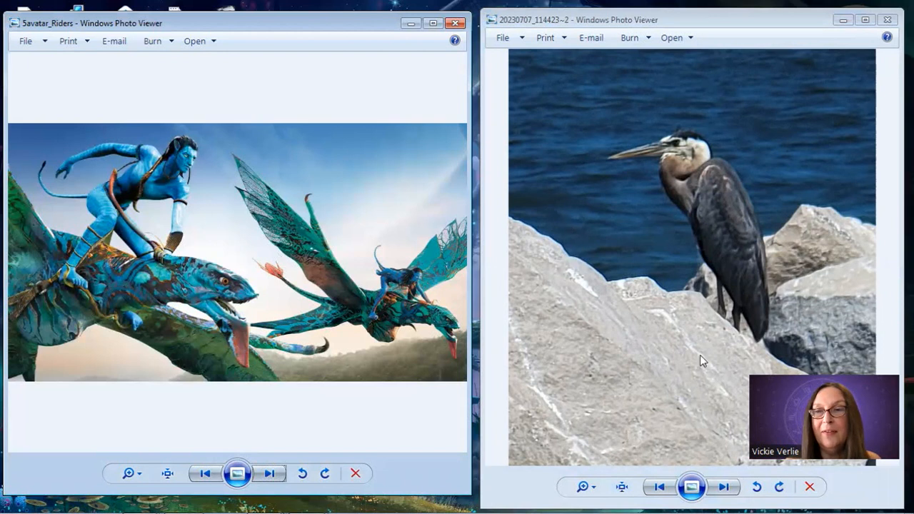
{"action": "mouse_move", "coordinate": [739, 386]}
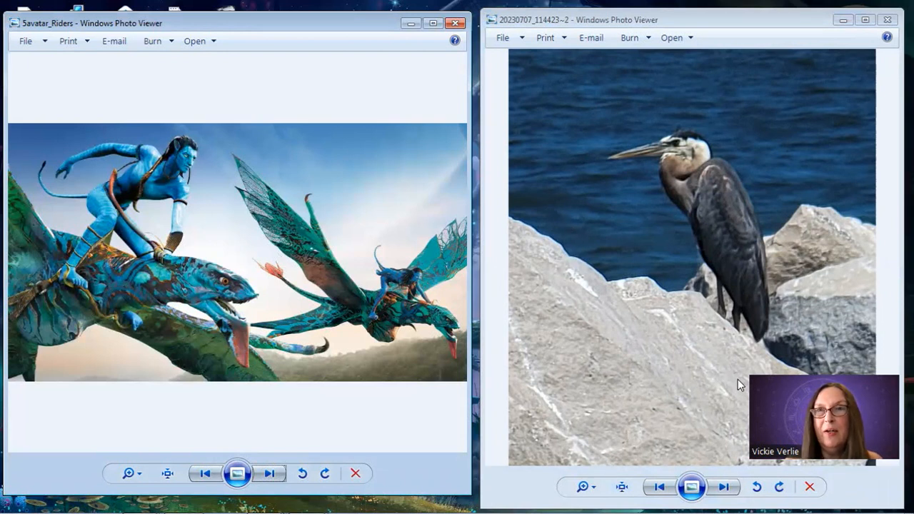
{"action": "mouse_move", "coordinate": [737, 385]}
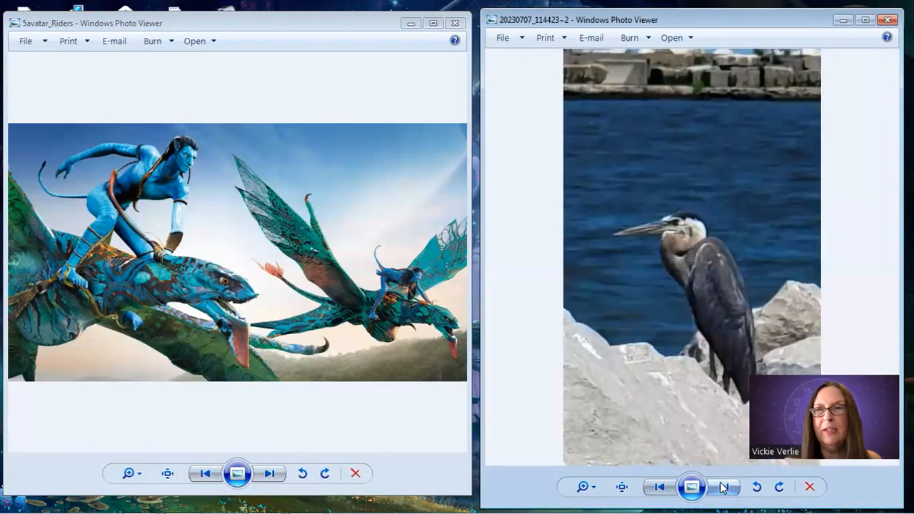
Advance past the heron close-up to 20230713_113627~2, a heron wading in shallow water.
{"action": "left_click", "coordinate": [724, 487]}
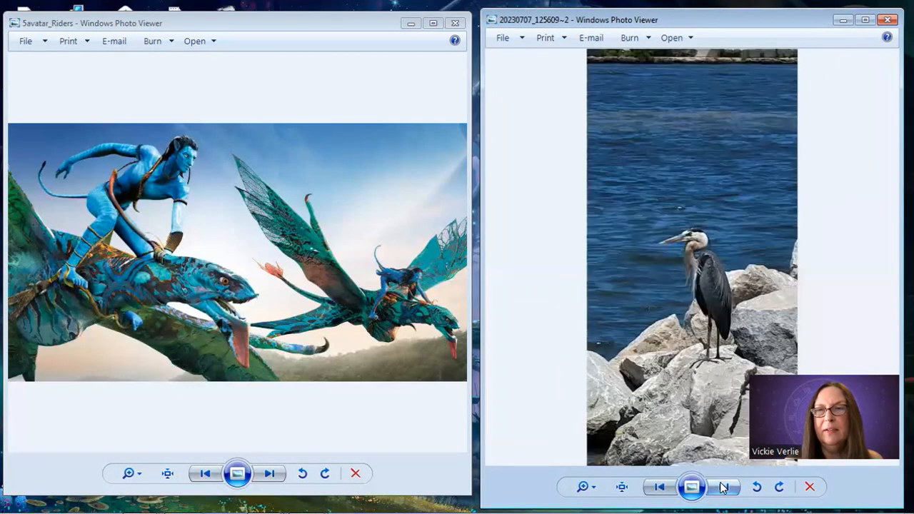
{"action": "left_click", "coordinate": [723, 486]}
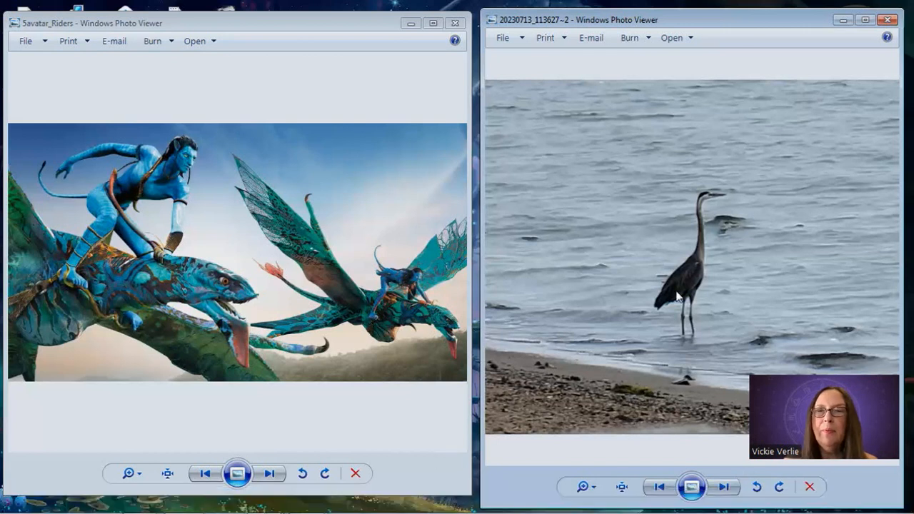
Page through the heron photos, ending on 20230718_120529~2, a heron on a white rock.
{"action": "left_click", "coordinate": [723, 486]}
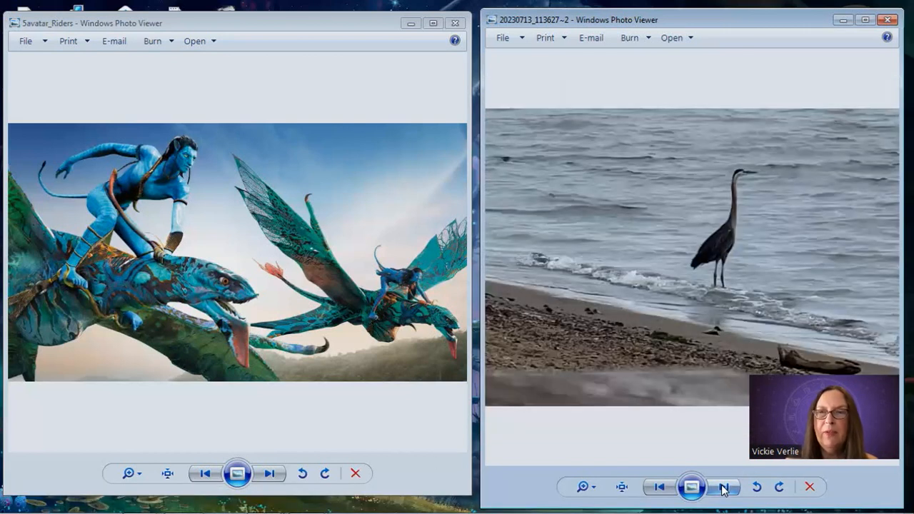
{"action": "left_click", "coordinate": [724, 486]}
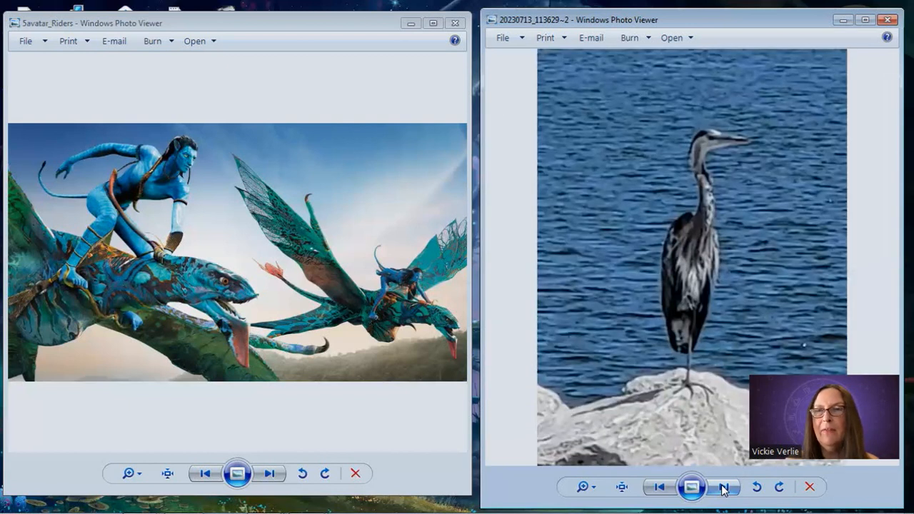
{"action": "left_click", "coordinate": [724, 486]}
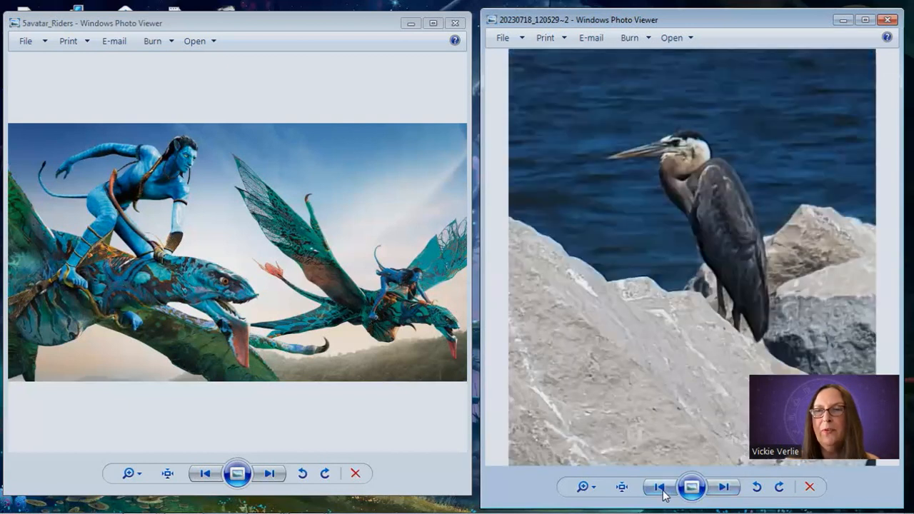
{"action": "left_click", "coordinate": [723, 487]}
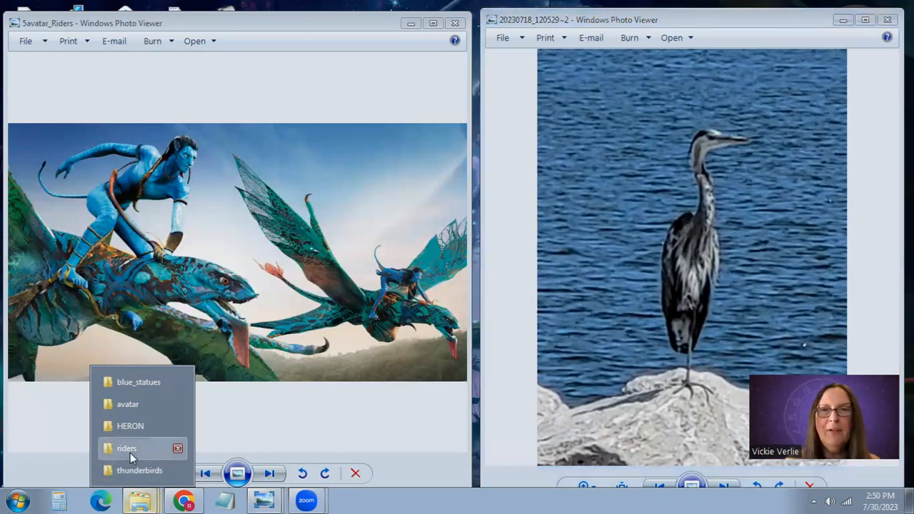
Open 01_flying_monkeys1 from the riders folder beside 5avatar_Riders.
{"action": "left_click", "coordinate": [126, 448]}
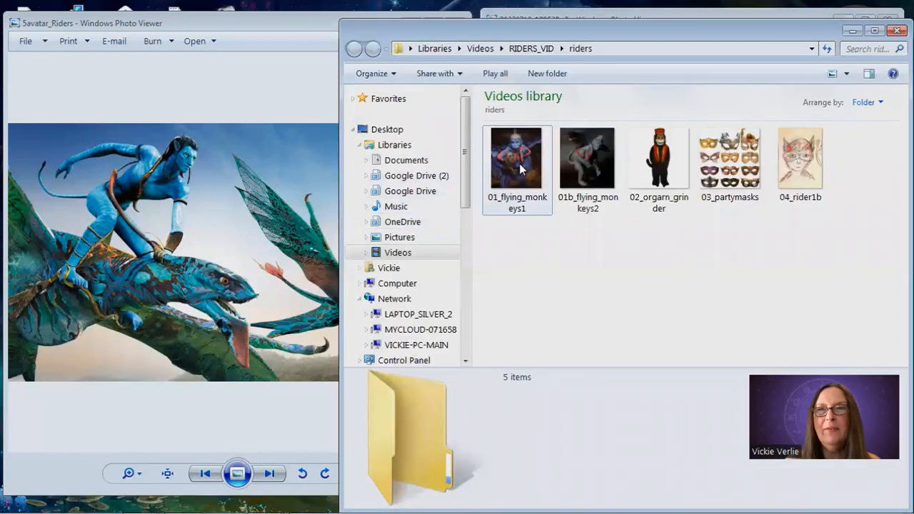
{"action": "double_click", "coordinate": [517, 155]}
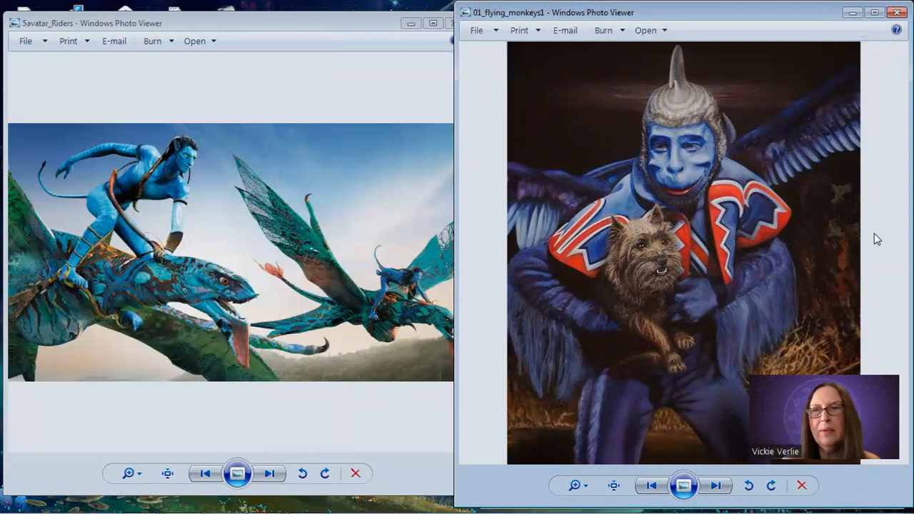
{"action": "mouse_move", "coordinate": [777, 193]}
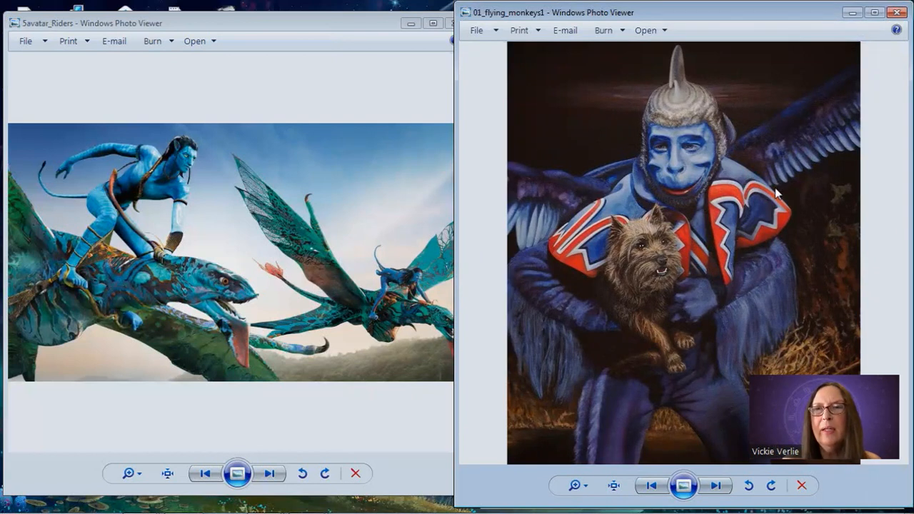
{"action": "mouse_move", "coordinate": [782, 248]}
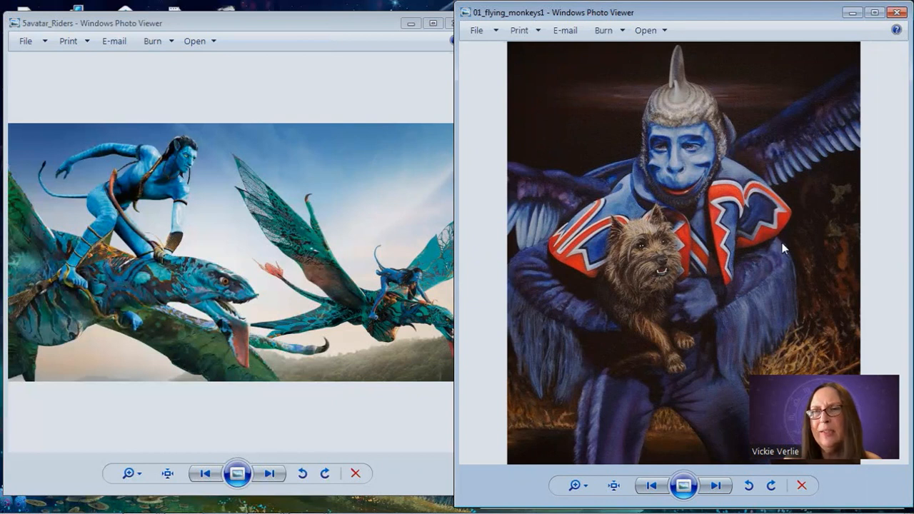
{"action": "mouse_move", "coordinate": [720, 485]}
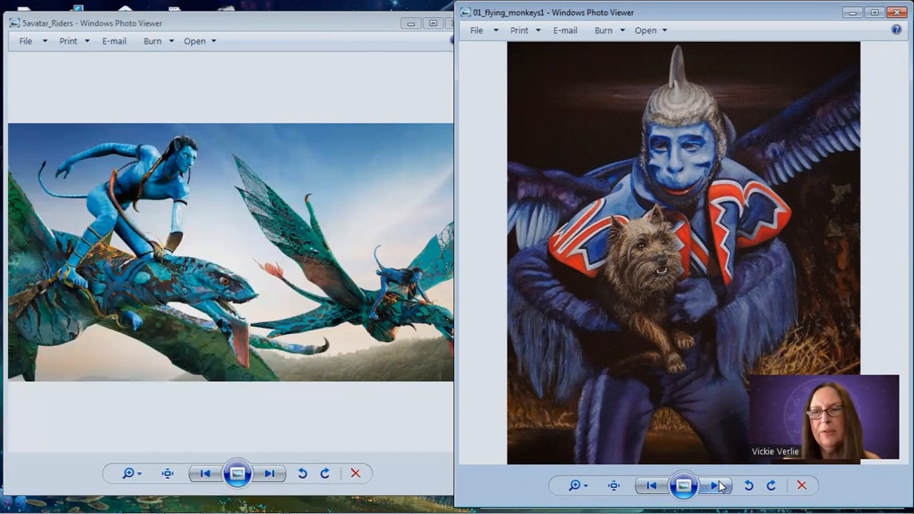
Step through flying_monkeys2, organ grinder and party masks to the 04_rider1b sketch.
{"action": "left_click", "coordinate": [717, 486]}
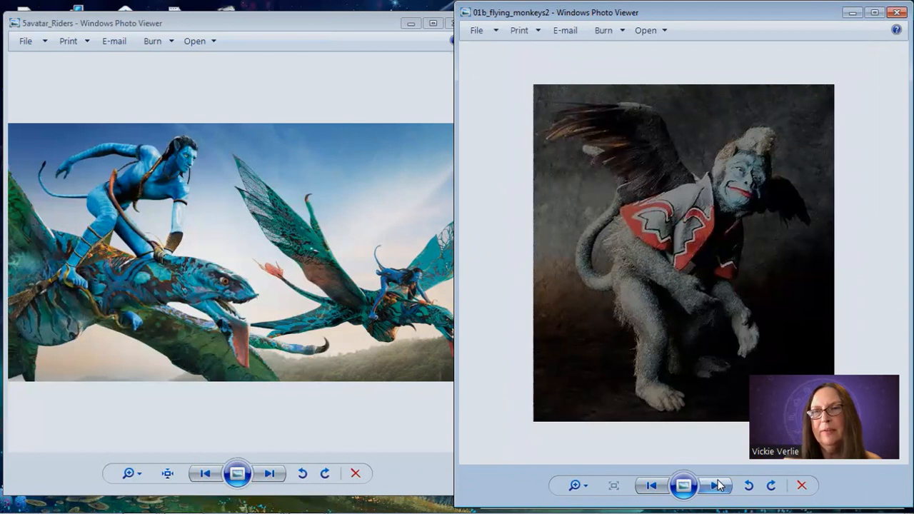
{"action": "left_click", "coordinate": [716, 485]}
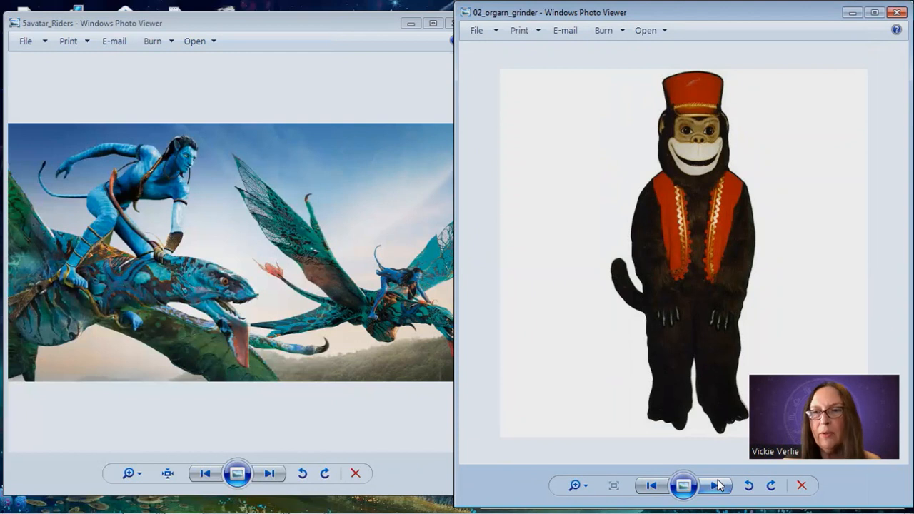
{"action": "left_click", "coordinate": [715, 486]}
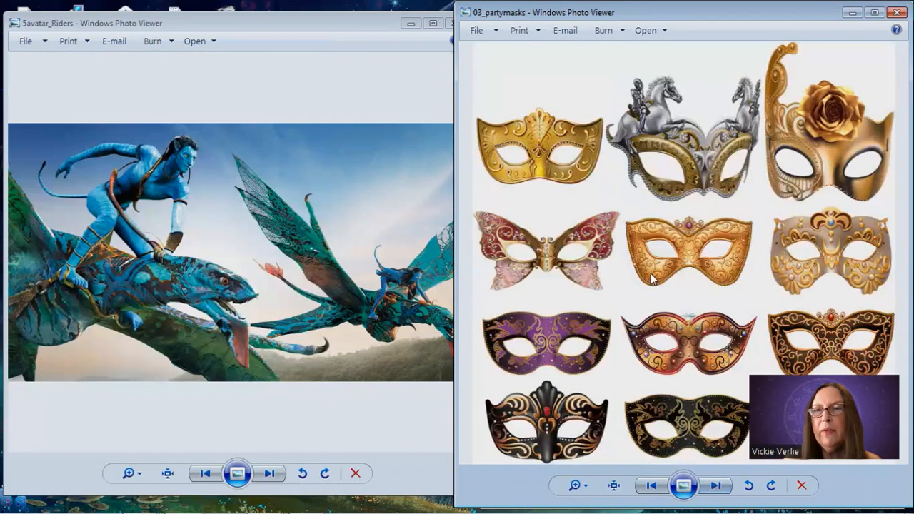
{"action": "mouse_move", "coordinate": [707, 199]}
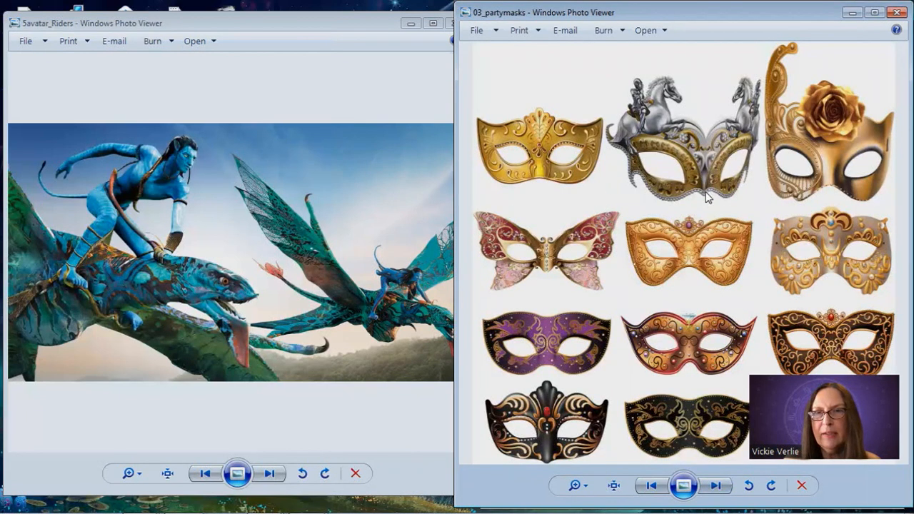
{"action": "mouse_move", "coordinate": [521, 369]}
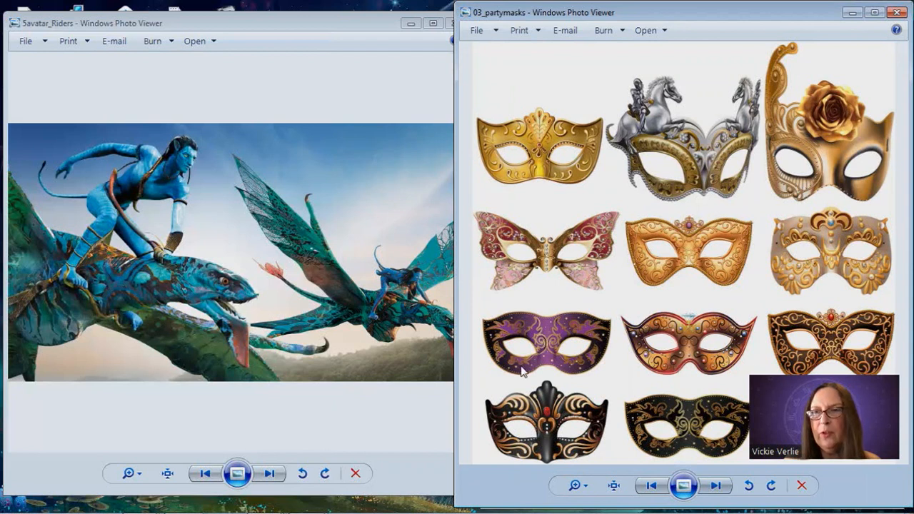
{"action": "mouse_move", "coordinate": [731, 486]}
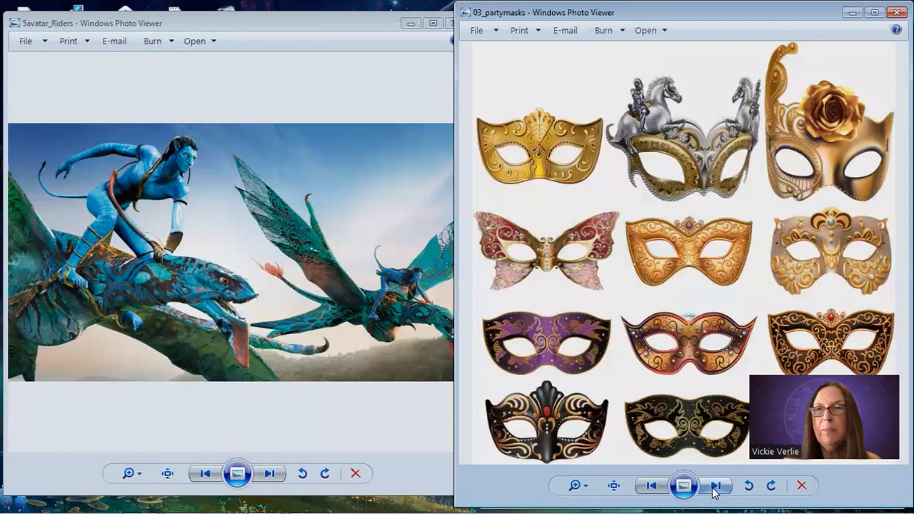
{"action": "left_click", "coordinate": [714, 486]}
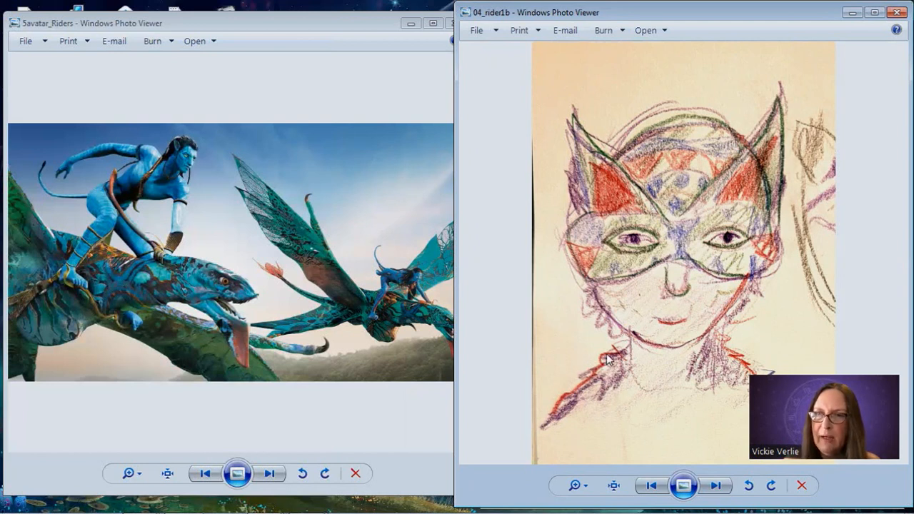
{"action": "mouse_move", "coordinate": [625, 261]}
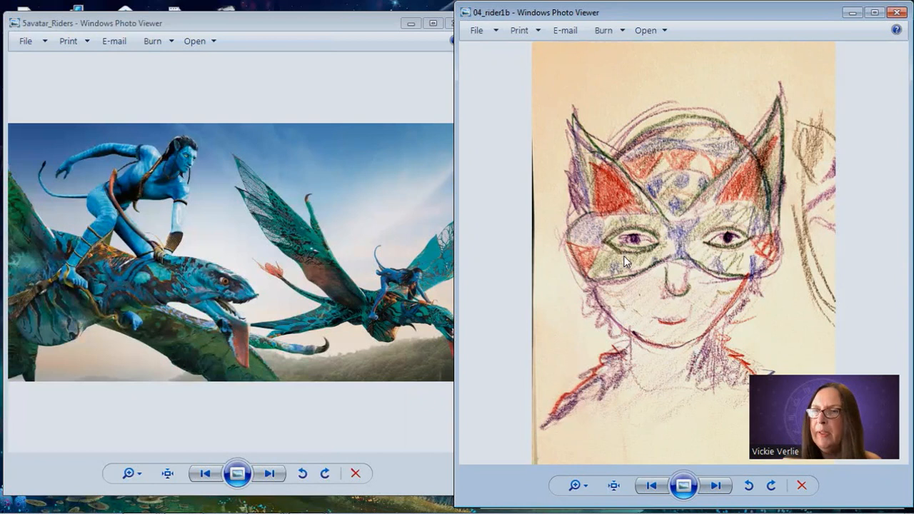
{"action": "mouse_move", "coordinate": [796, 270]}
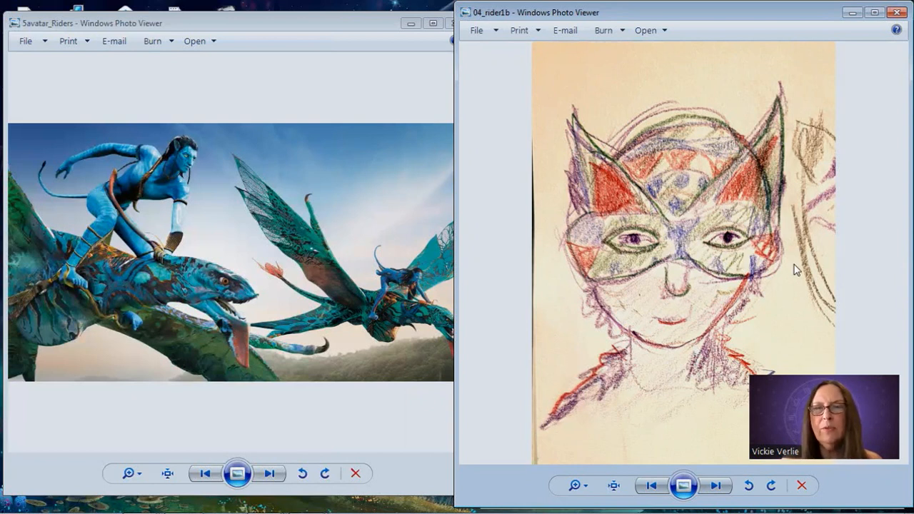
{"action": "mouse_move", "coordinate": [712, 159]}
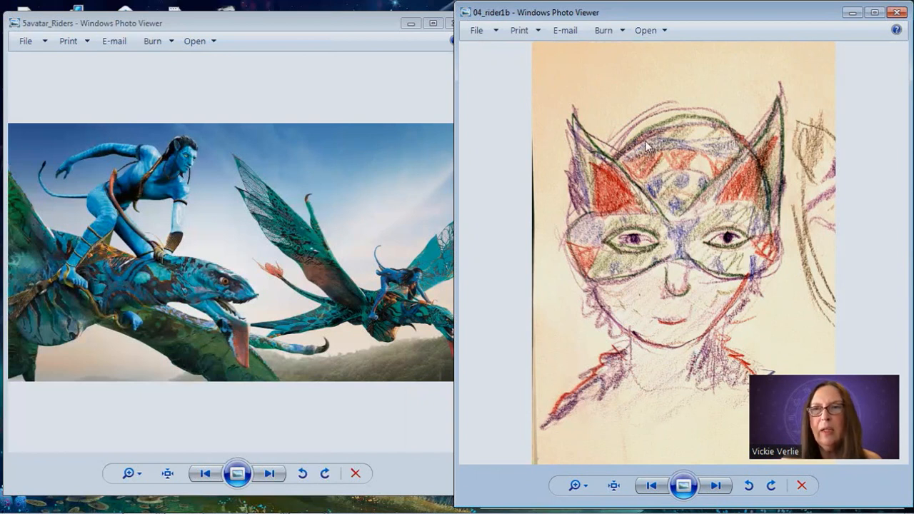
{"action": "mouse_move", "coordinate": [836, 248]}
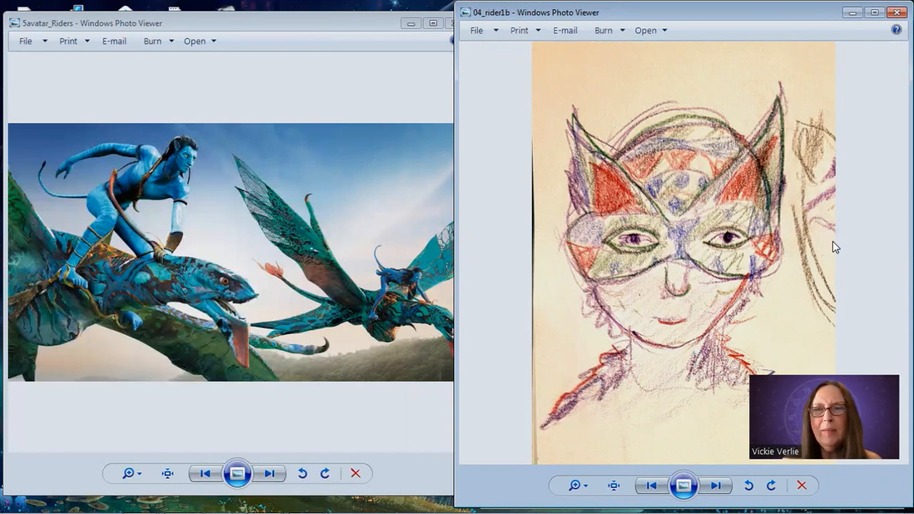
{"action": "mouse_move", "coordinate": [769, 120]}
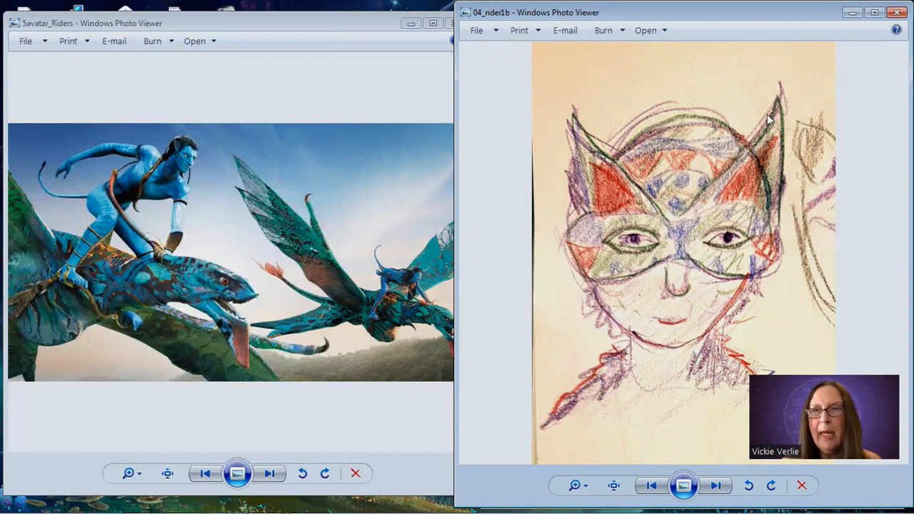
{"action": "mouse_move", "coordinate": [805, 228]}
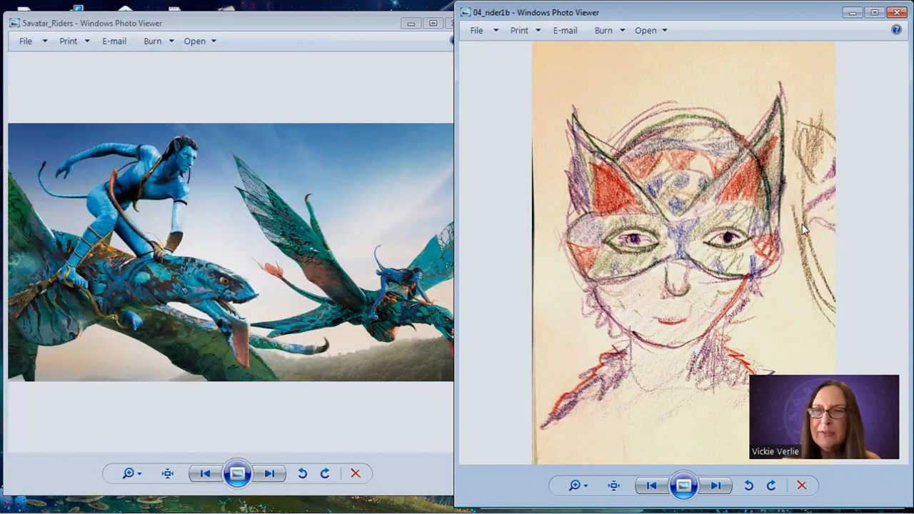
{"action": "mouse_move", "coordinate": [864, 279]}
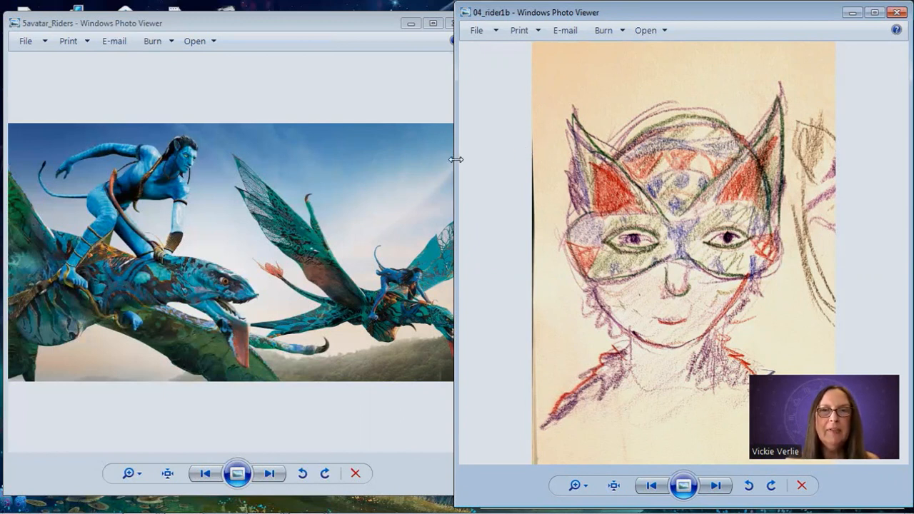
Widen the 5avatar_Riders window and position the 04_rider1b sketch window beside it.
{"action": "left_click_drag", "start_coordinate": [457, 158], "coordinate": [524, 175]}
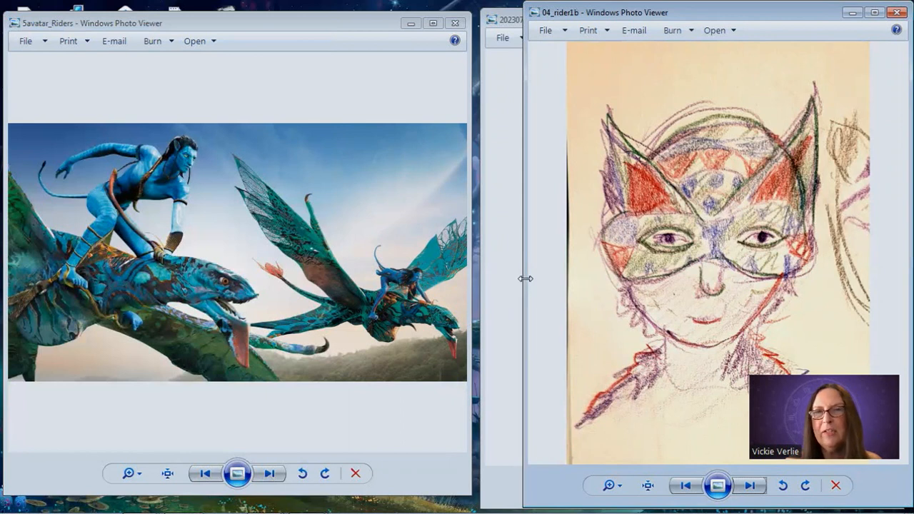
{"action": "left_click_drag", "start_coordinate": [526, 278], "coordinate": [480, 276]}
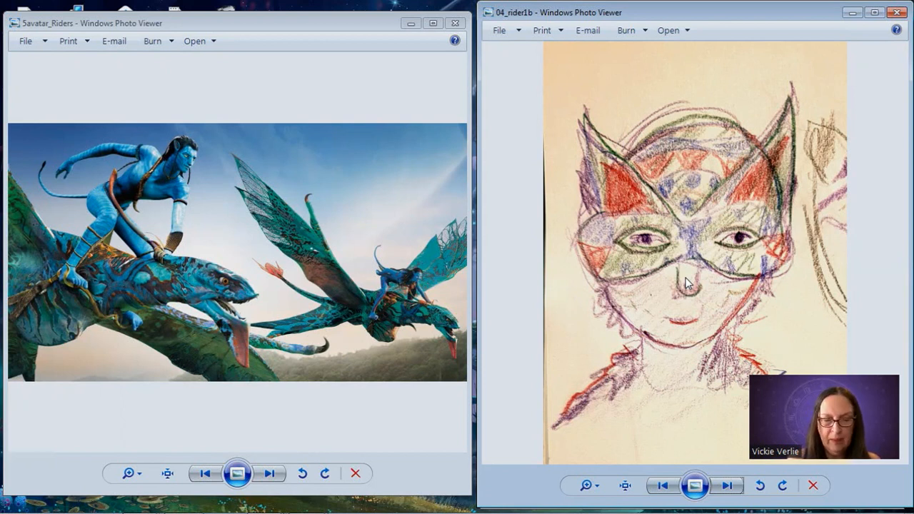
Pair the 04_rider1b sketch with 5avatar_Riders and bring up the recent-folders list.
{"action": "left_click", "coordinate": [727, 486]}
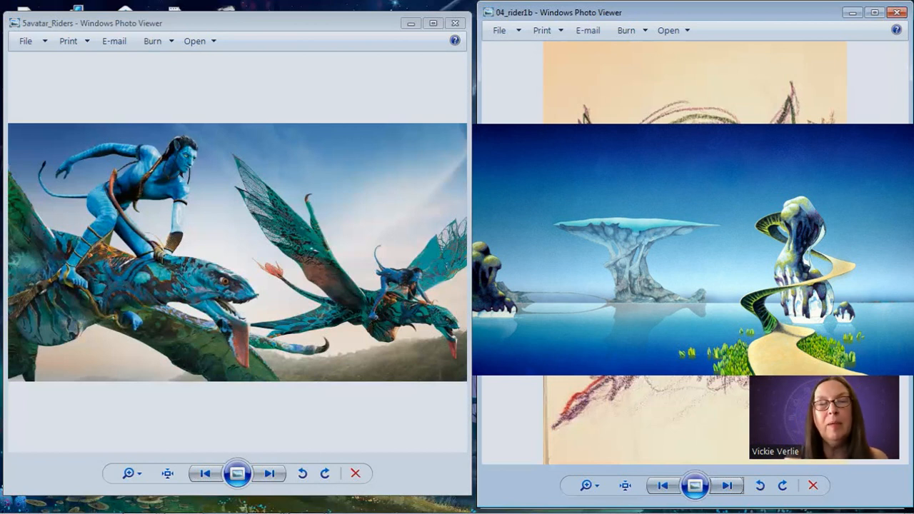
{"action": "left_click", "coordinate": [726, 485]}
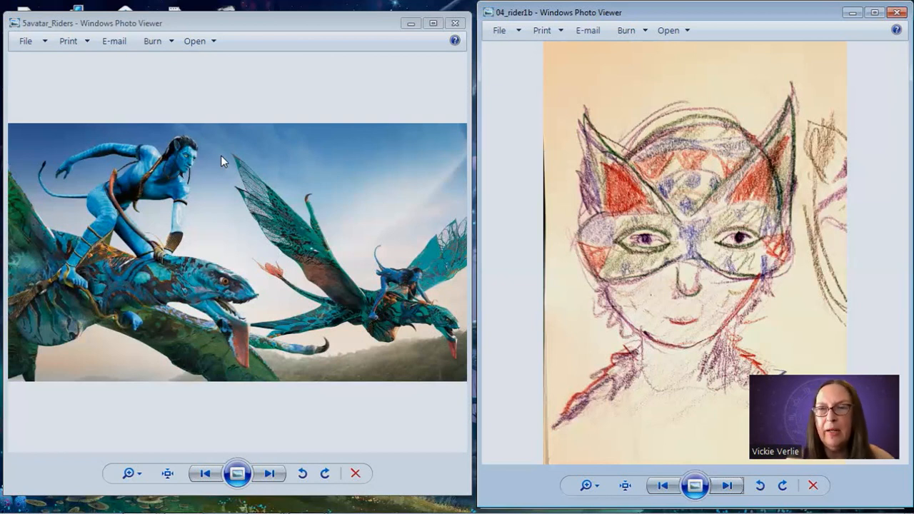
{"action": "mouse_move", "coordinate": [175, 189]}
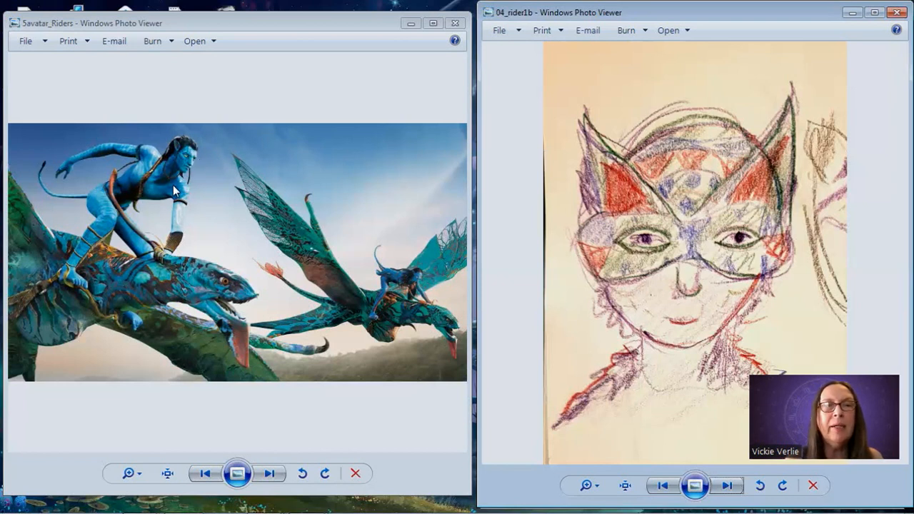
{"action": "mouse_move", "coordinate": [336, 155]}
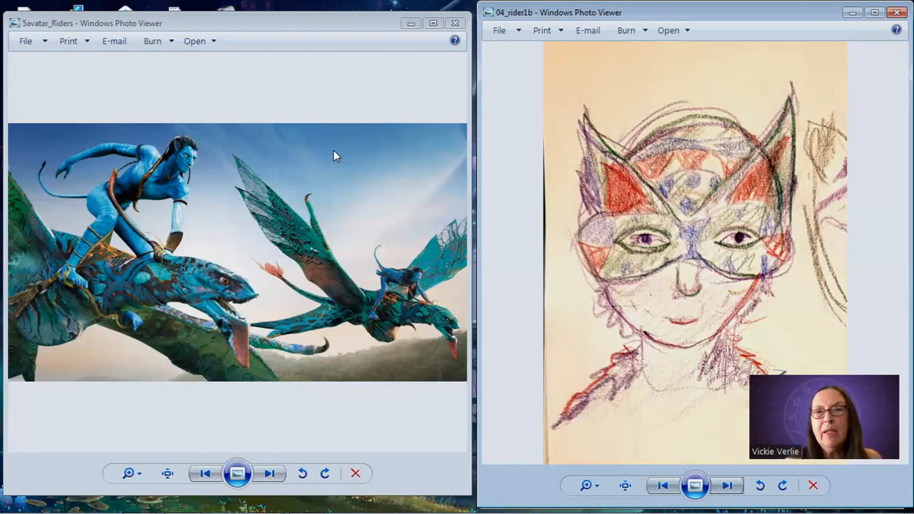
{"action": "mouse_move", "coordinate": [278, 243]}
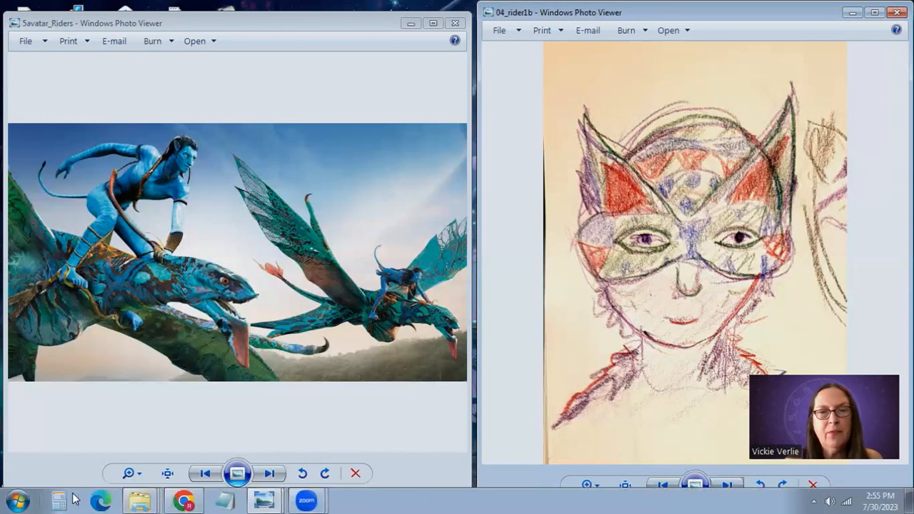
{"action": "left_click", "coordinate": [140, 500]}
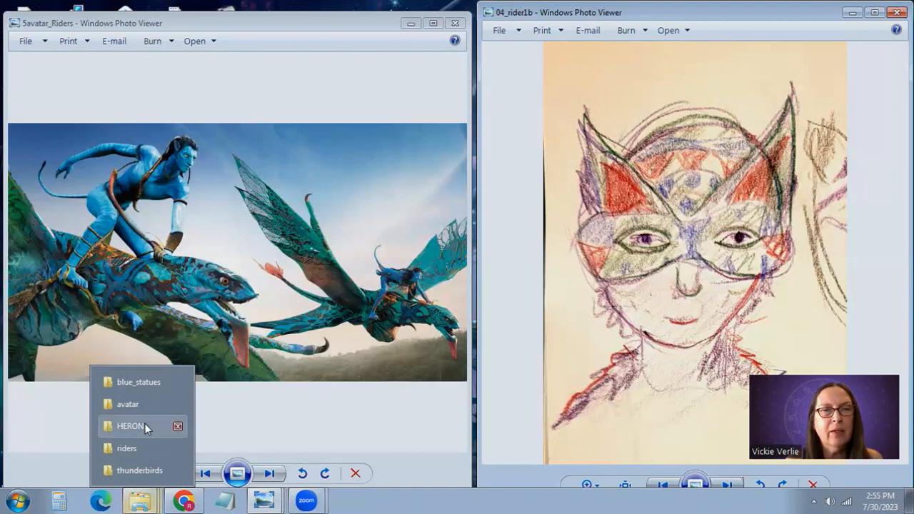
Open statue_1_sm from the blue_statues folder and move the folder window aside.
{"action": "left_click", "coordinate": [139, 382]}
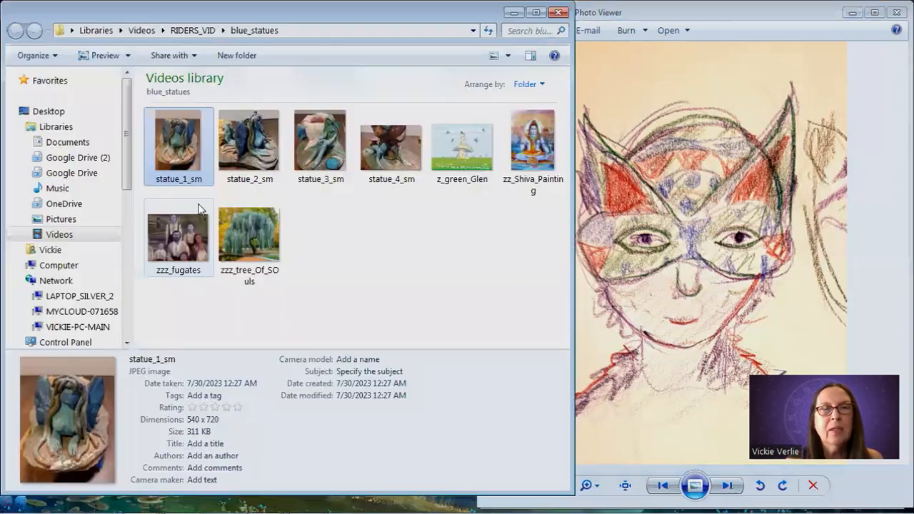
{"action": "double_click", "coordinate": [178, 146]}
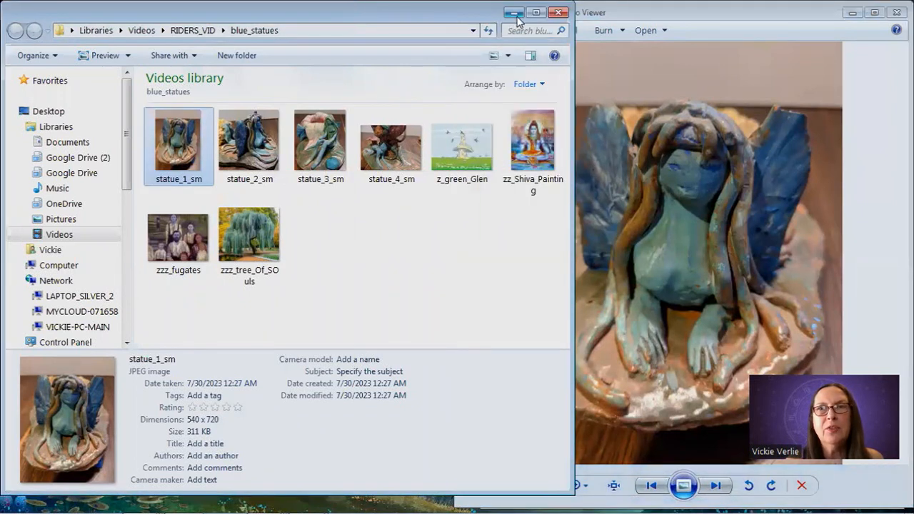
{"action": "left_click", "coordinate": [513, 13]}
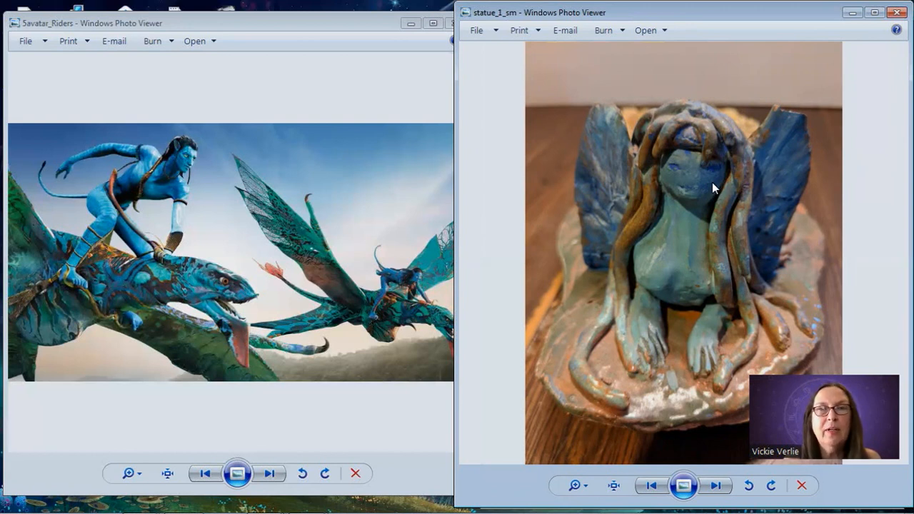
{"action": "mouse_move", "coordinate": [868, 198]}
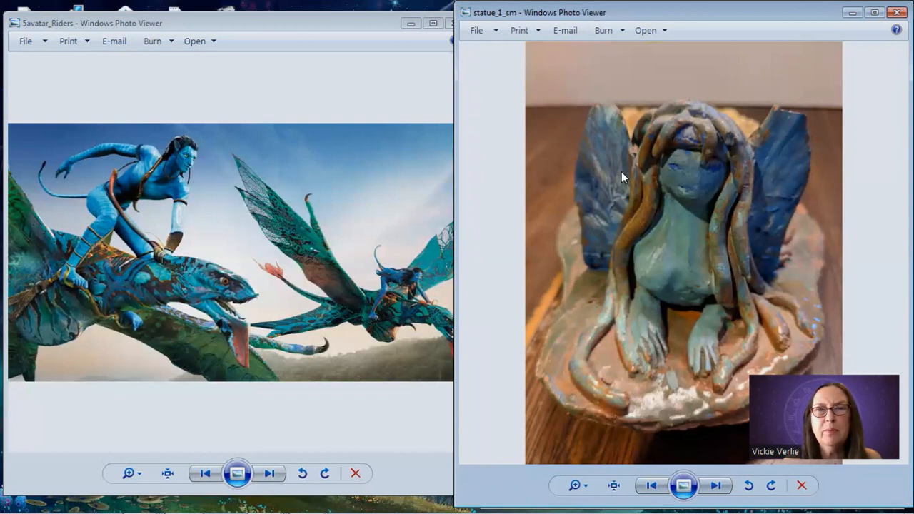
{"action": "mouse_move", "coordinate": [871, 258]}
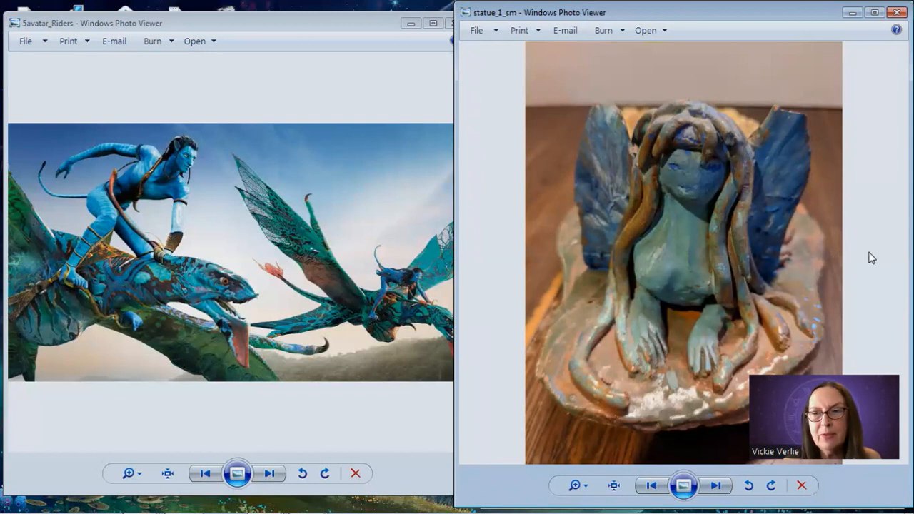
{"action": "mouse_move", "coordinate": [684, 152]}
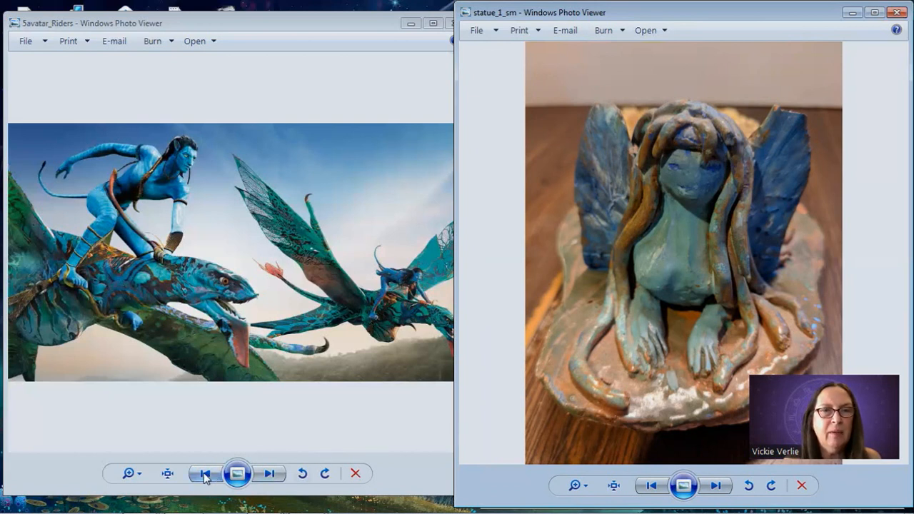
Step the left Photo Viewer back to 1avatar_faces, beside statue_1_sm.
{"action": "left_click", "coordinate": [204, 472]}
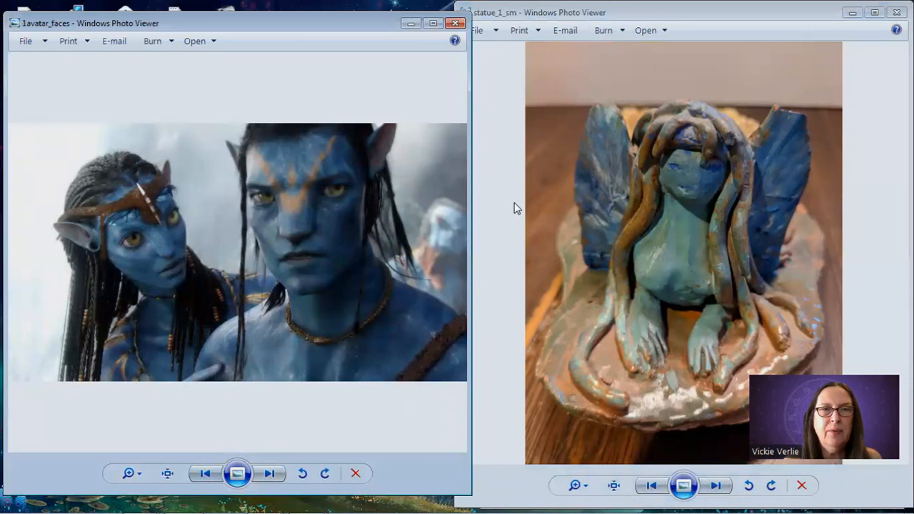
{"action": "mouse_move", "coordinate": [798, 165]}
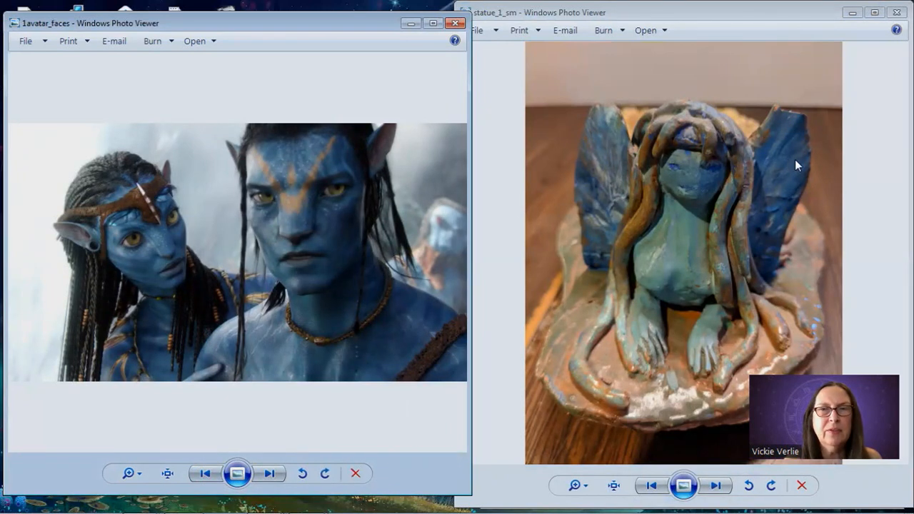
{"action": "mouse_move", "coordinate": [853, 186]}
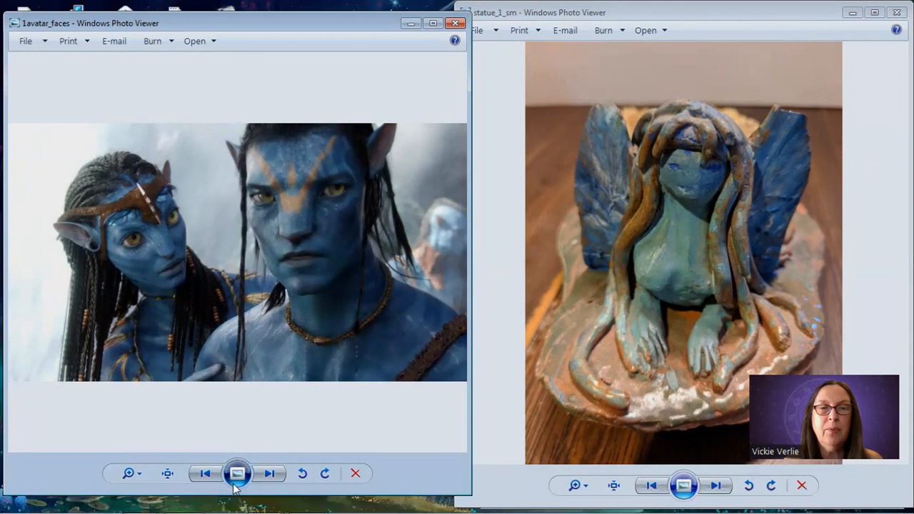
{"action": "mouse_move", "coordinate": [268, 498]}
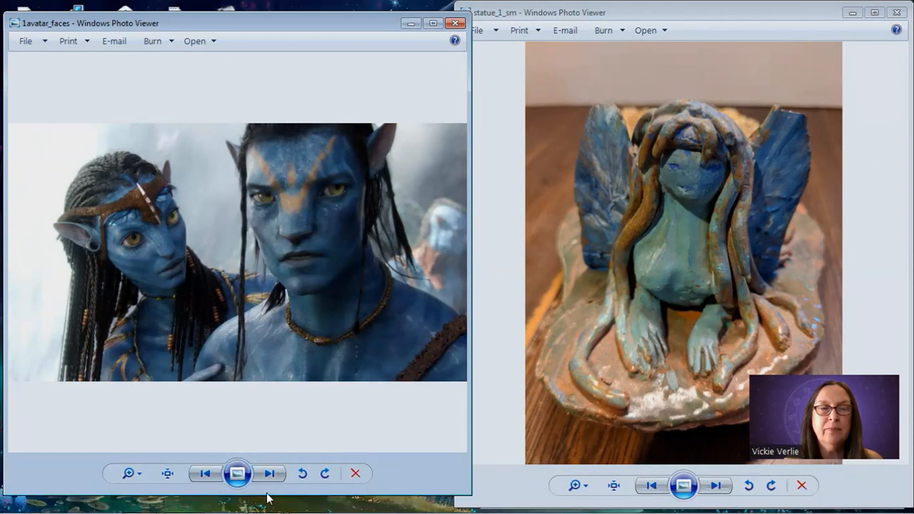
Show the taskbar list of five open Photo Viewer windows.
{"action": "left_click", "coordinate": [264, 500]}
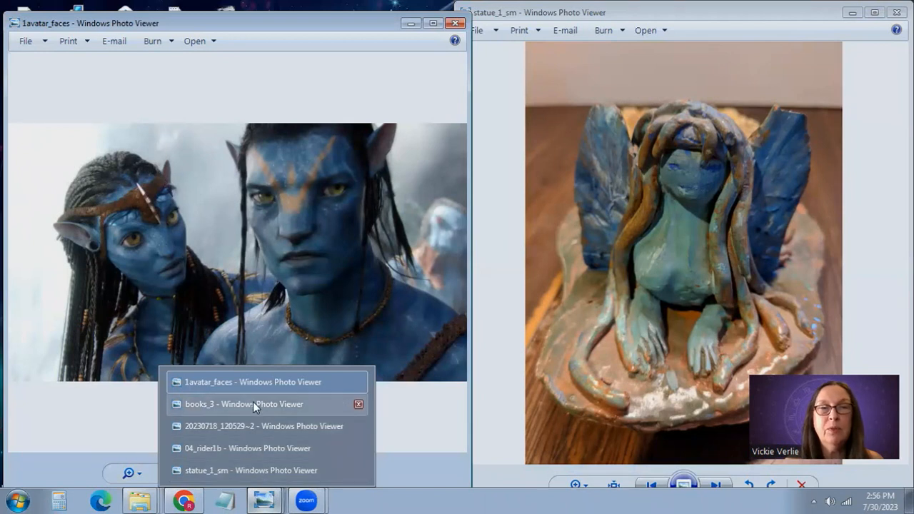
Switch to the books_3 Photo Viewer window, maximized with three book covers.
{"action": "left_click", "coordinate": [242, 404]}
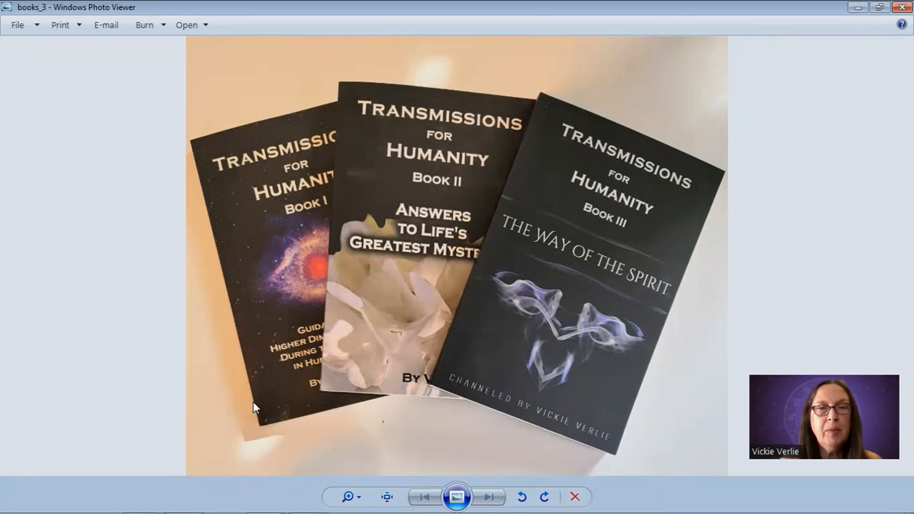
{"action": "mouse_move", "coordinate": [132, 434]}
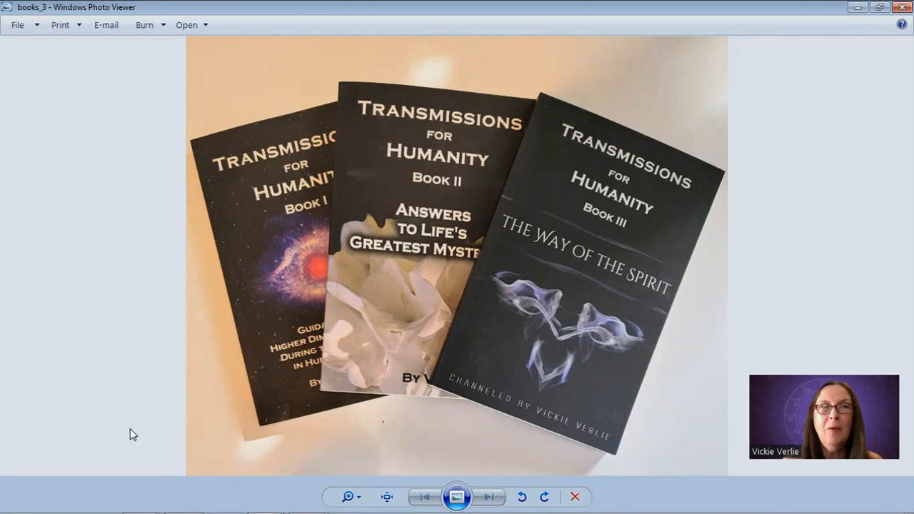
{"action": "mouse_move", "coordinate": [496, 321]}
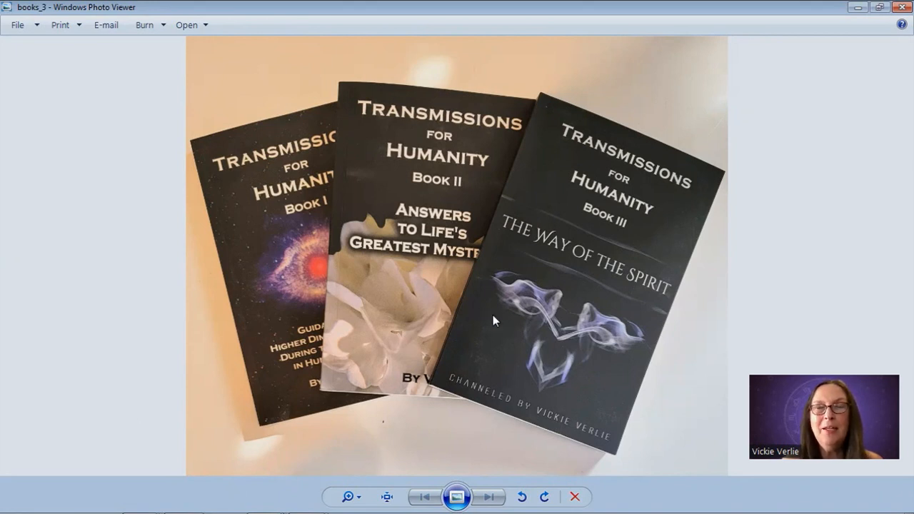